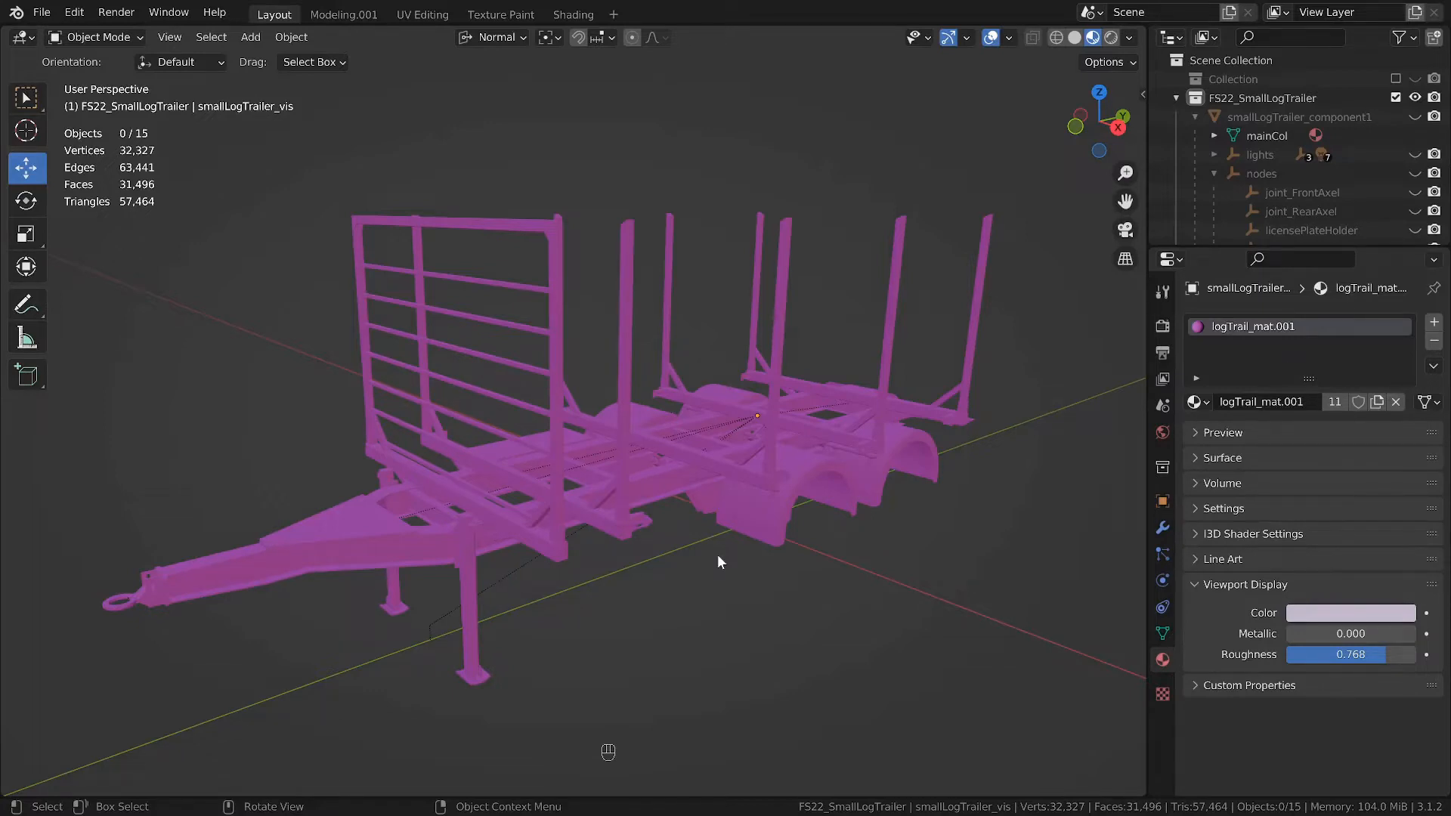
{"action": "mouse_move", "coordinate": [570, 453]}
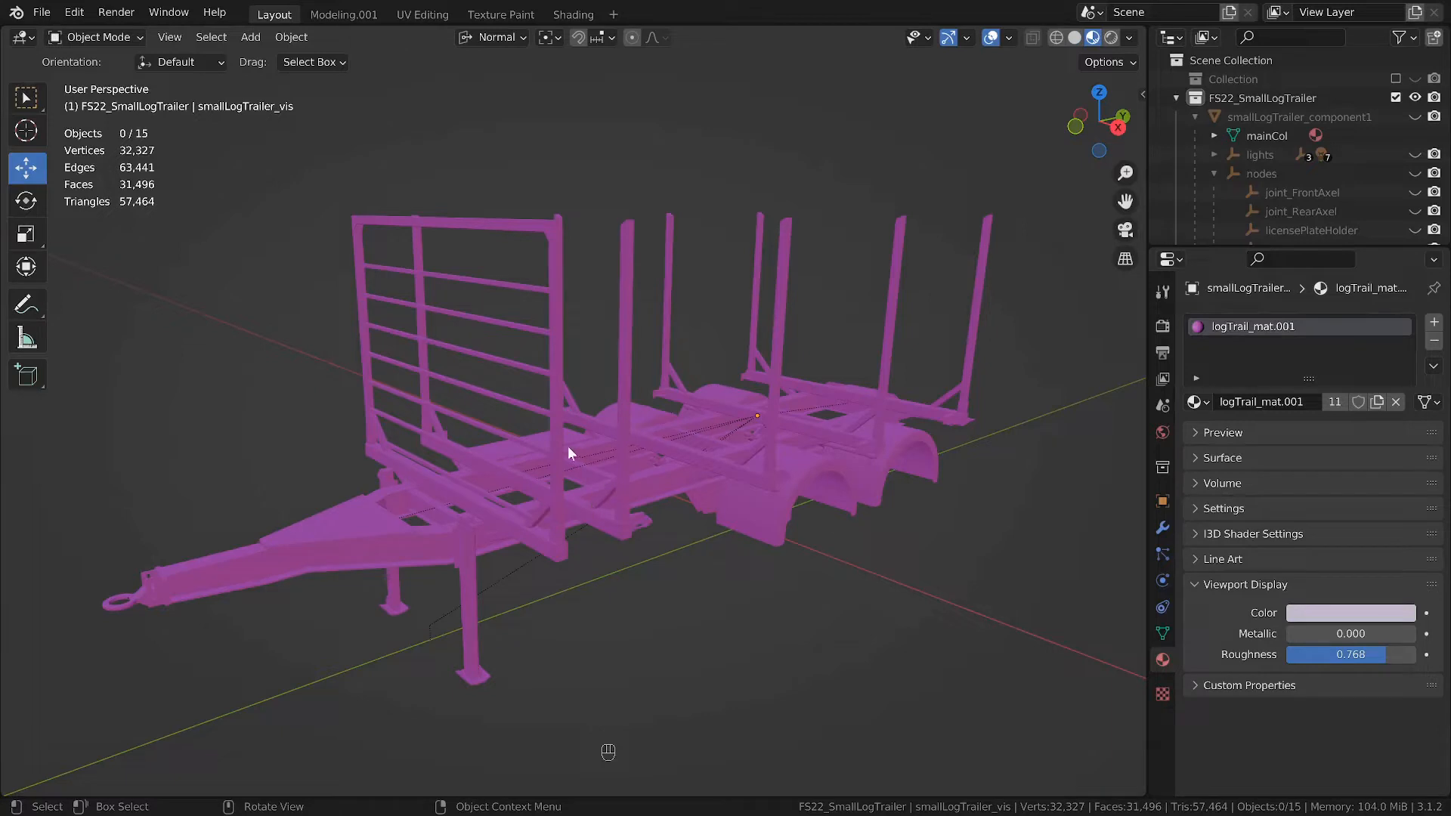
{"action": "mouse_move", "coordinate": [556, 470]}
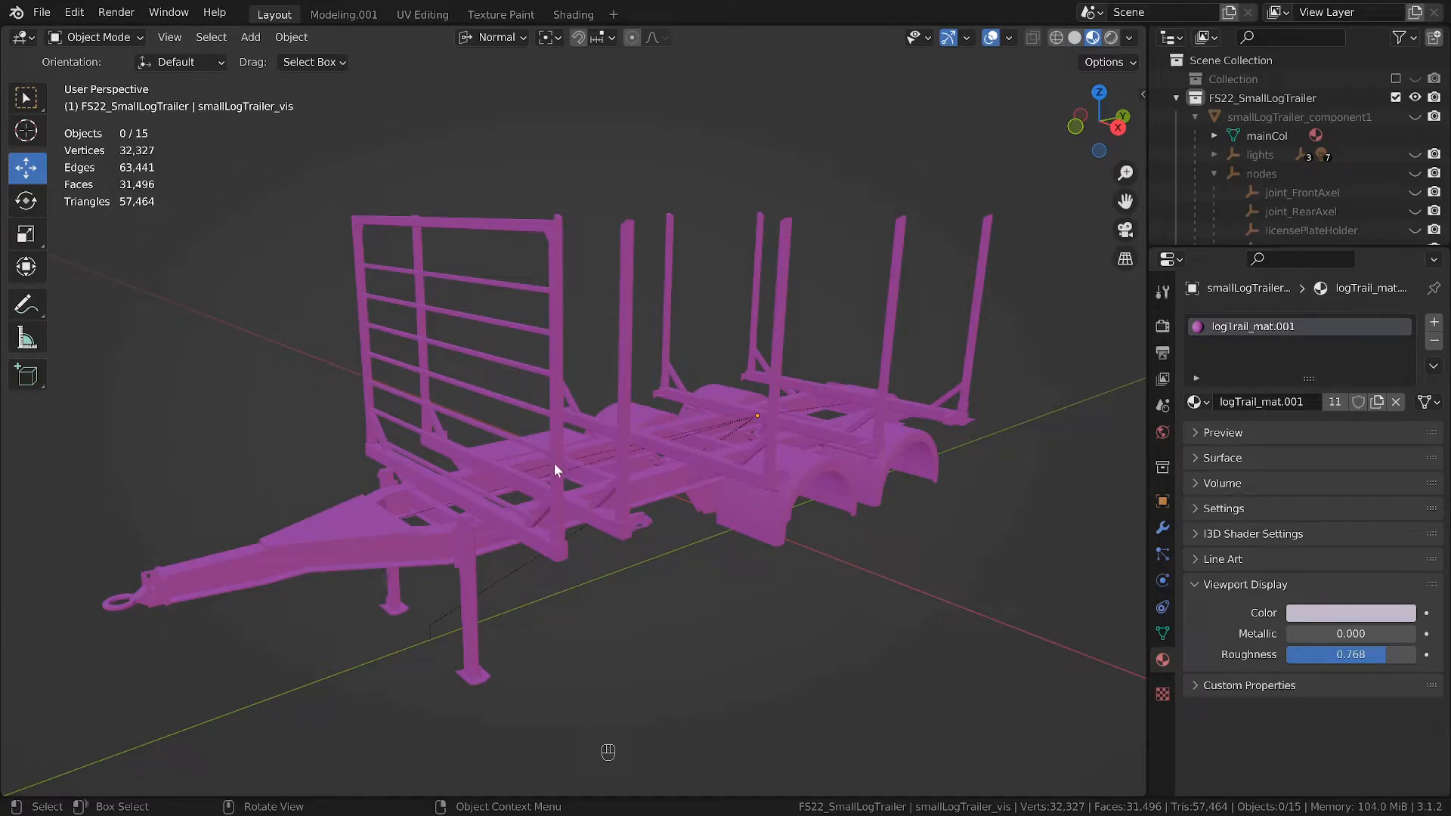
{"action": "mouse_move", "coordinate": [555, 560]}
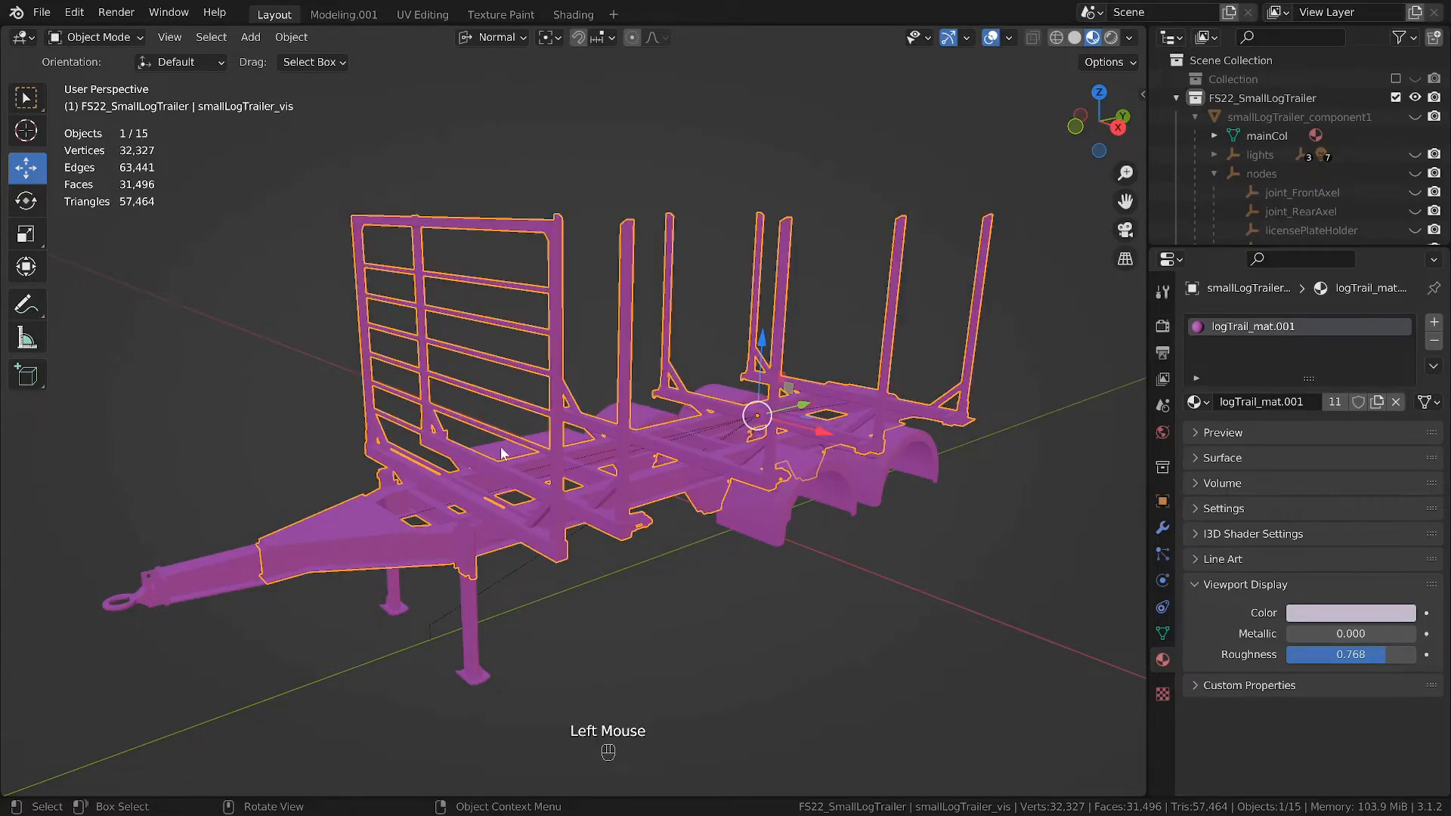
{"action": "mouse_move", "coordinate": [500, 239]}
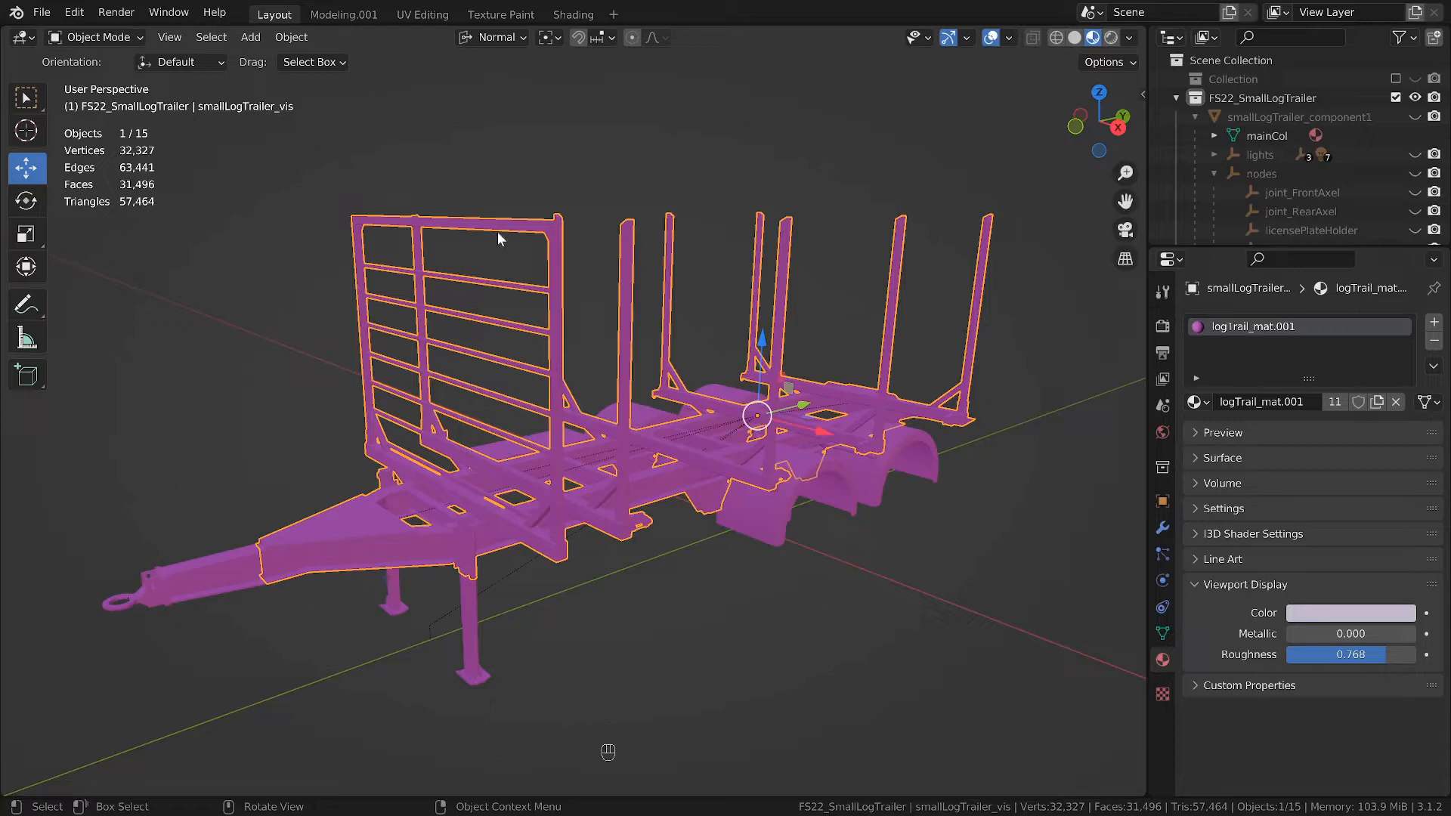
{"action": "mouse_move", "coordinate": [422, 14]}
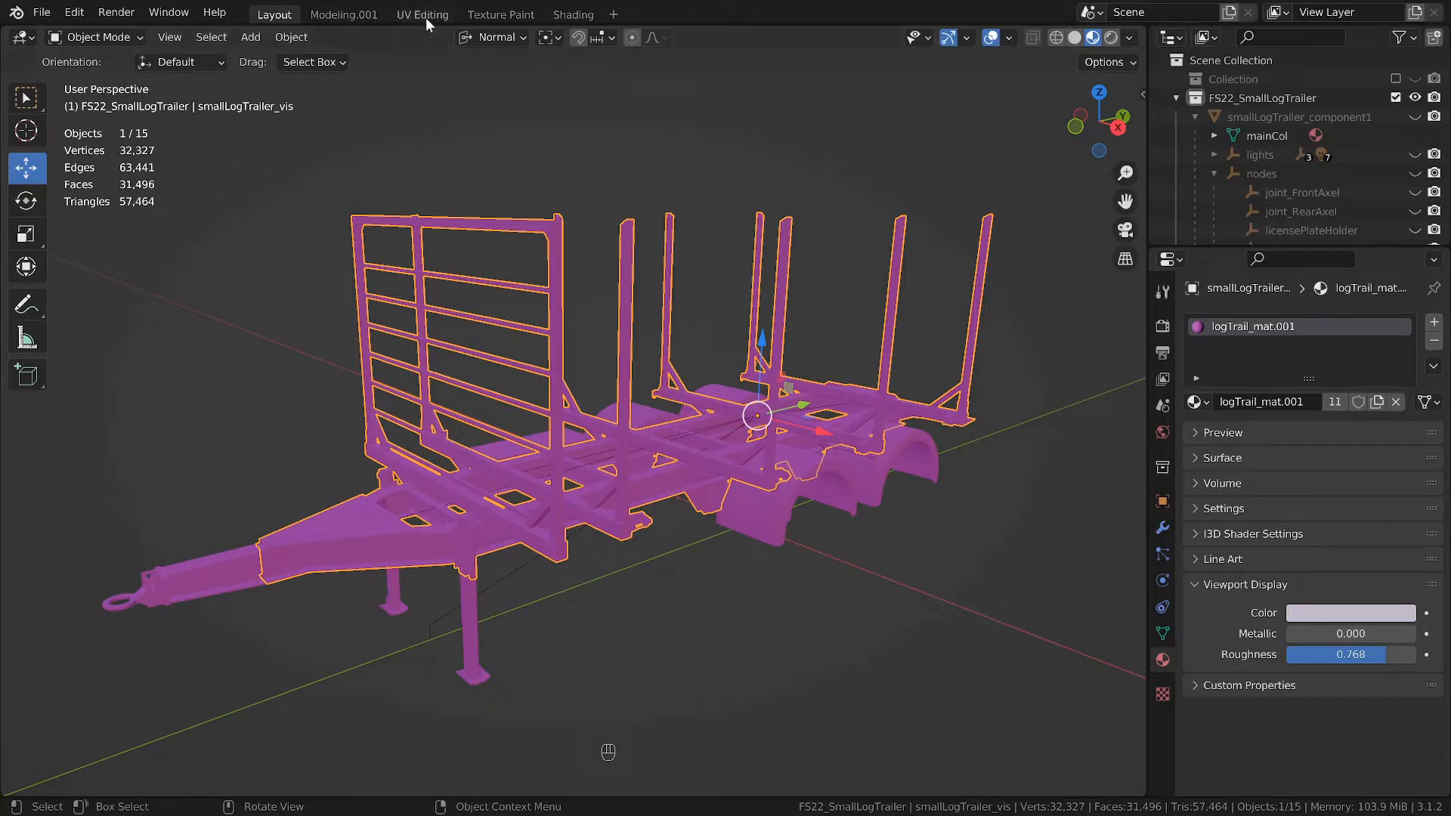
Step: Select all 15 log trailer parts at once with A
{"action": "key", "text": "a"}
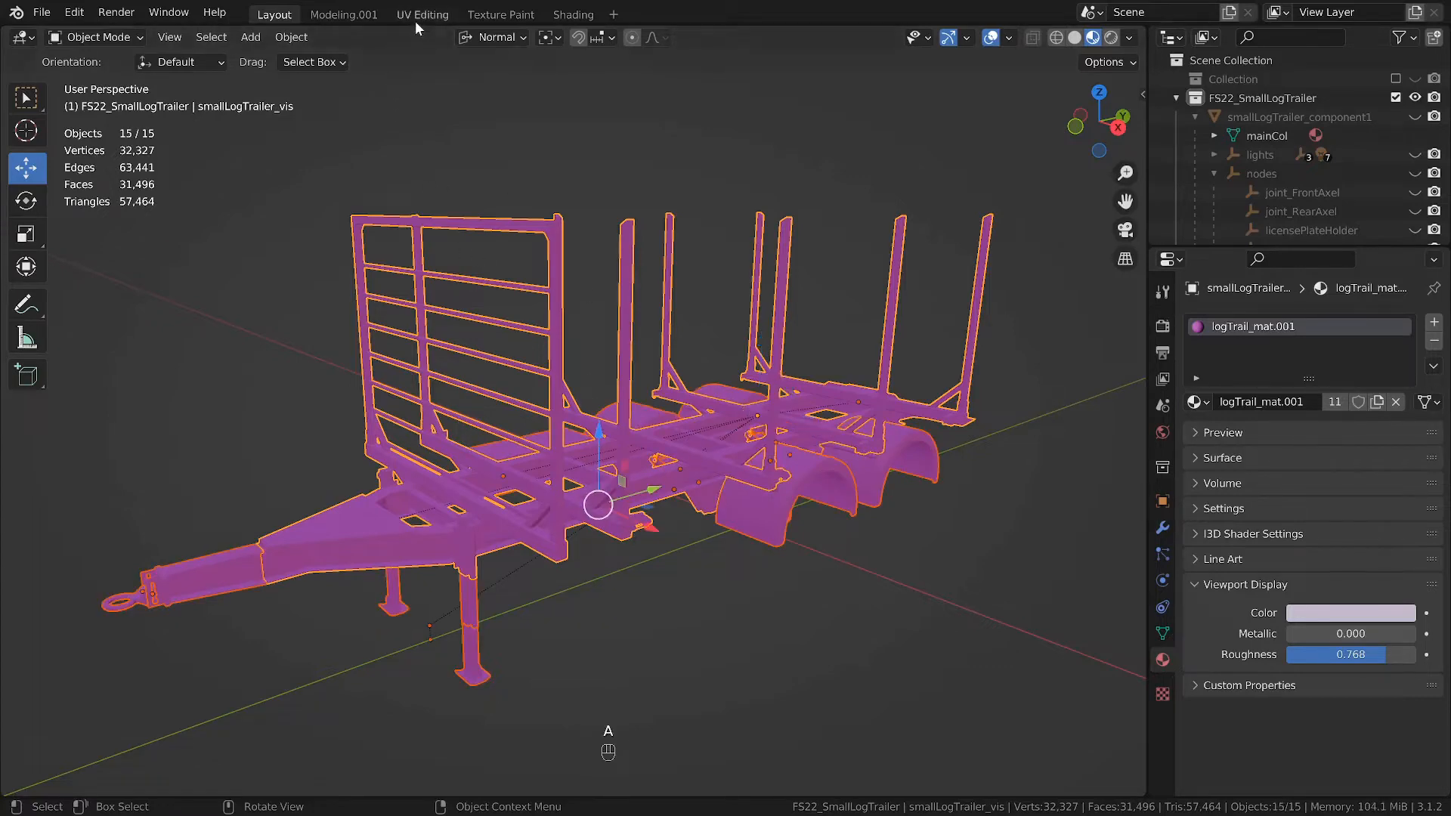
{"action": "left_click", "coordinate": [422, 14]}
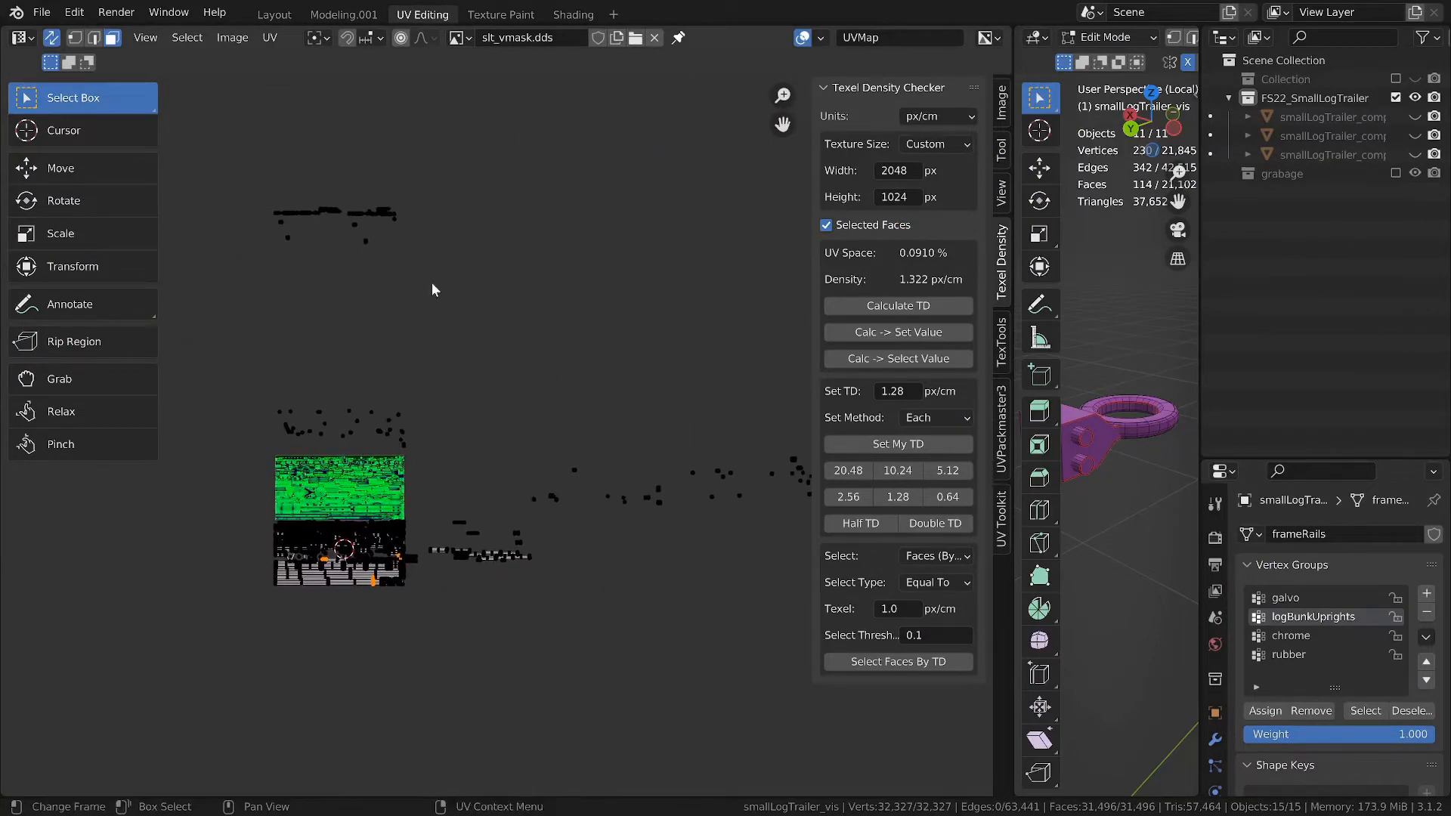
{"action": "mouse_move", "coordinate": [491, 403]}
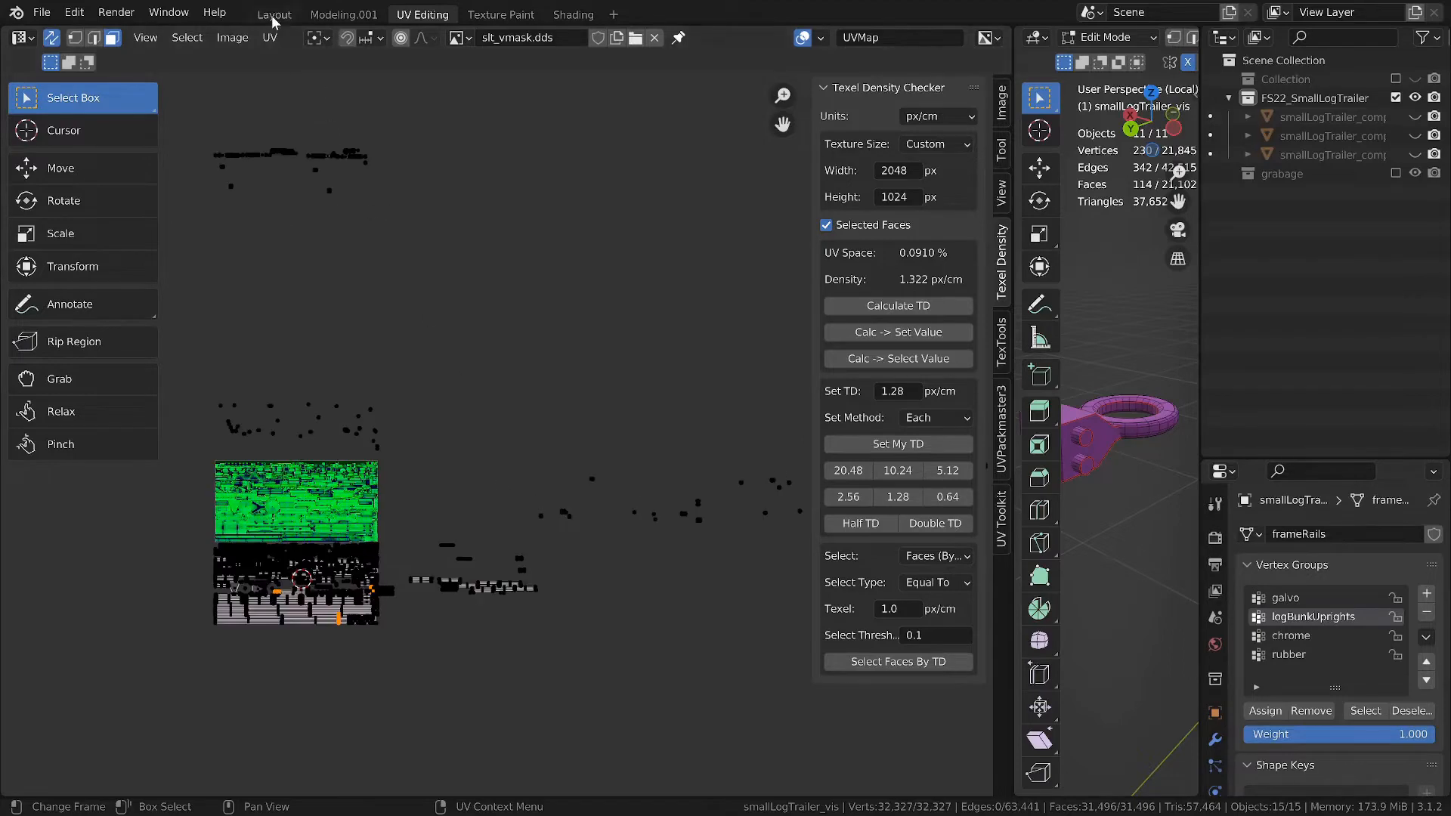
{"action": "left_click", "coordinate": [274, 14]}
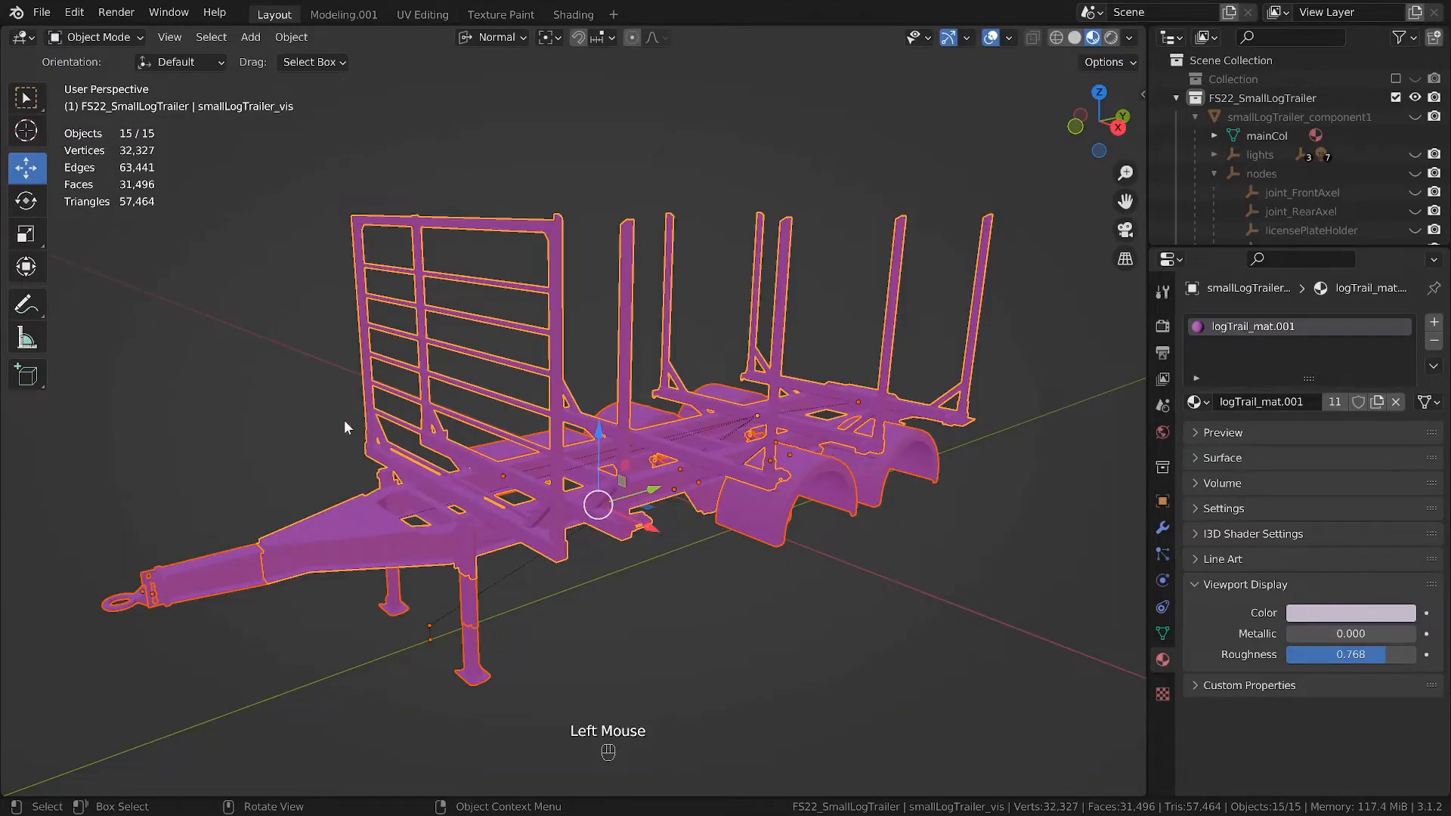
Step: Append the GiantsVehicleShader material from fs22UDIM_mat.blend
{"action": "left_click", "coordinate": [41, 12]}
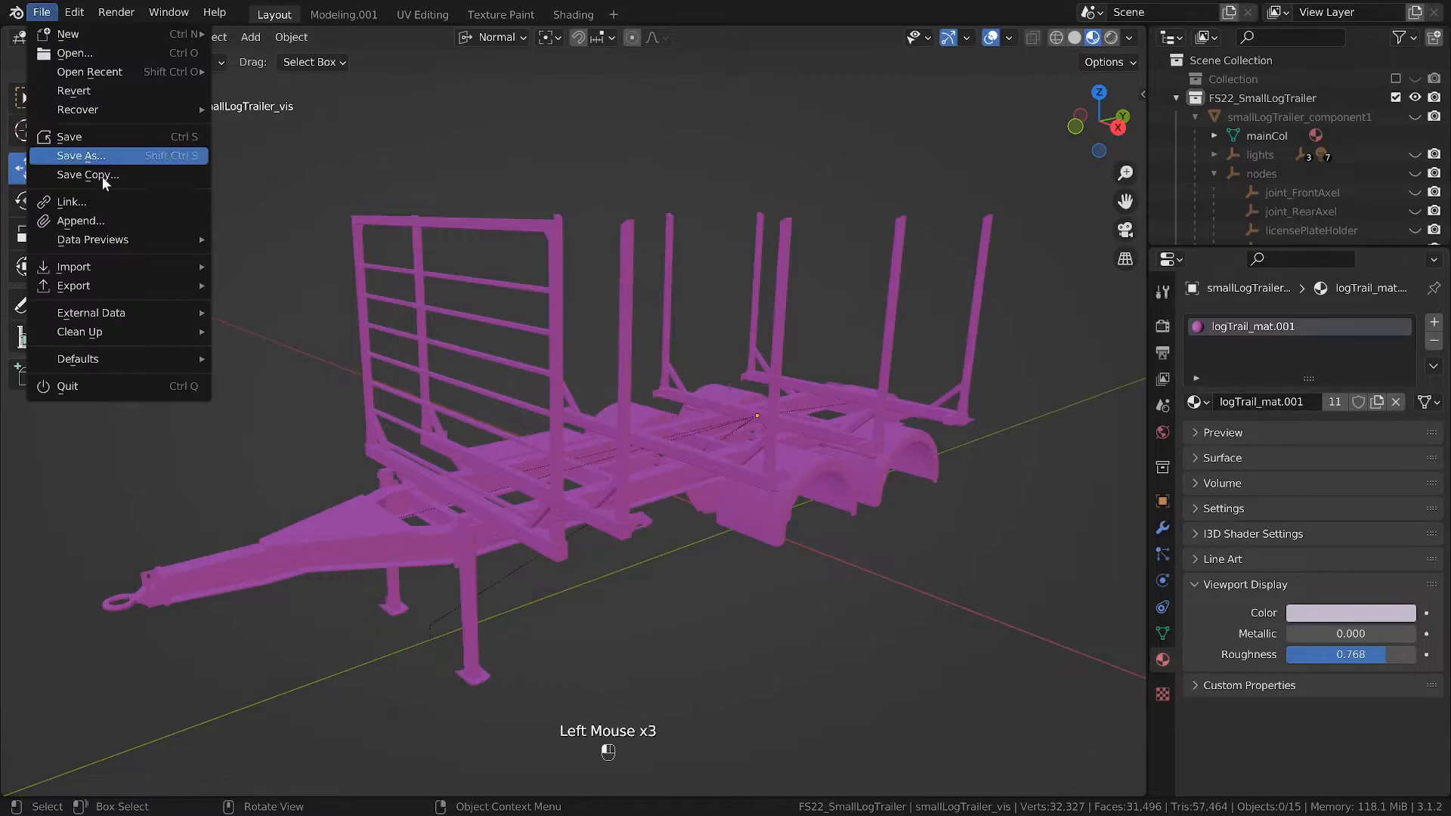
{"action": "left_click", "coordinate": [80, 220]}
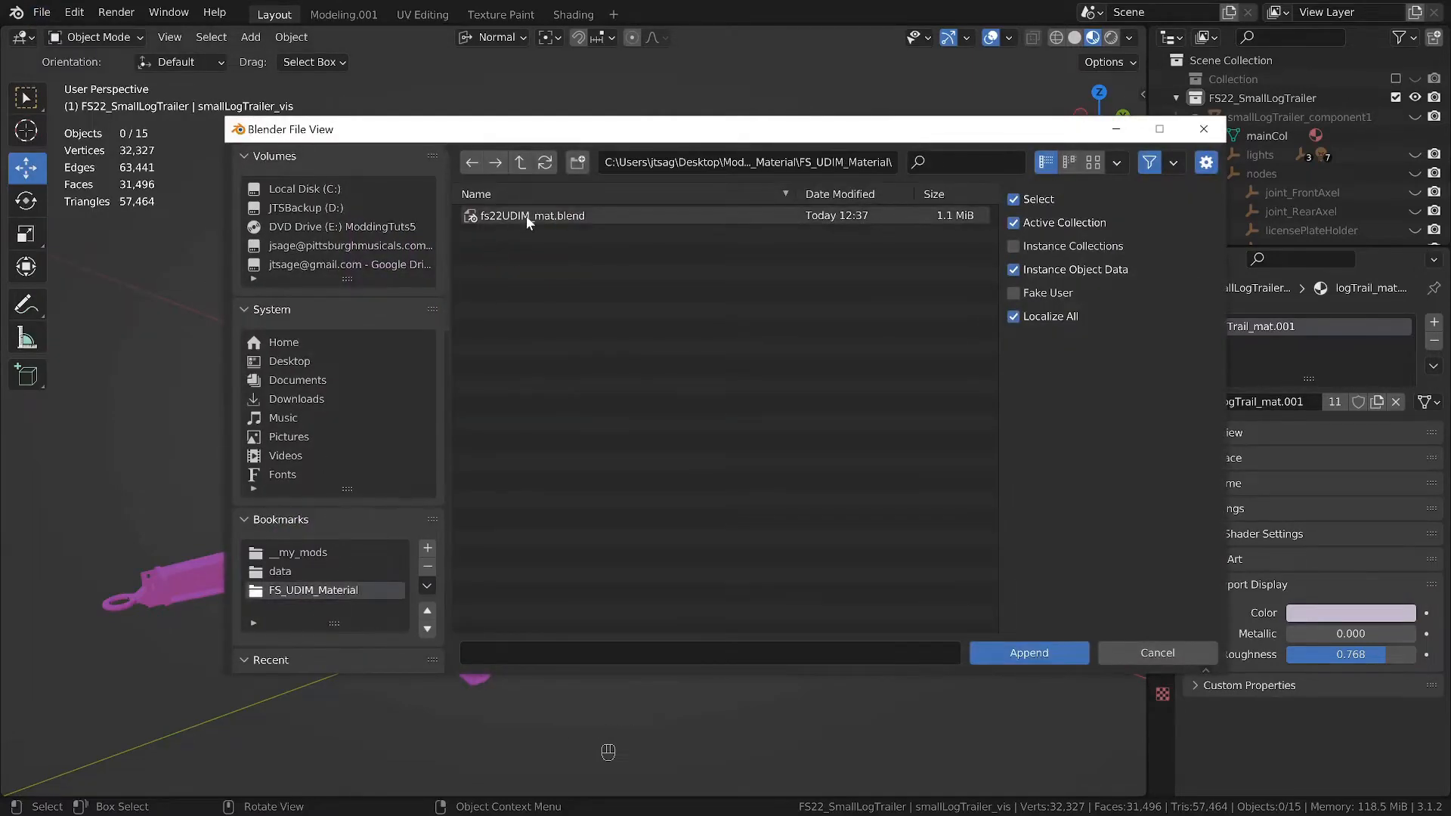
{"action": "double_click", "coordinate": [531, 214]}
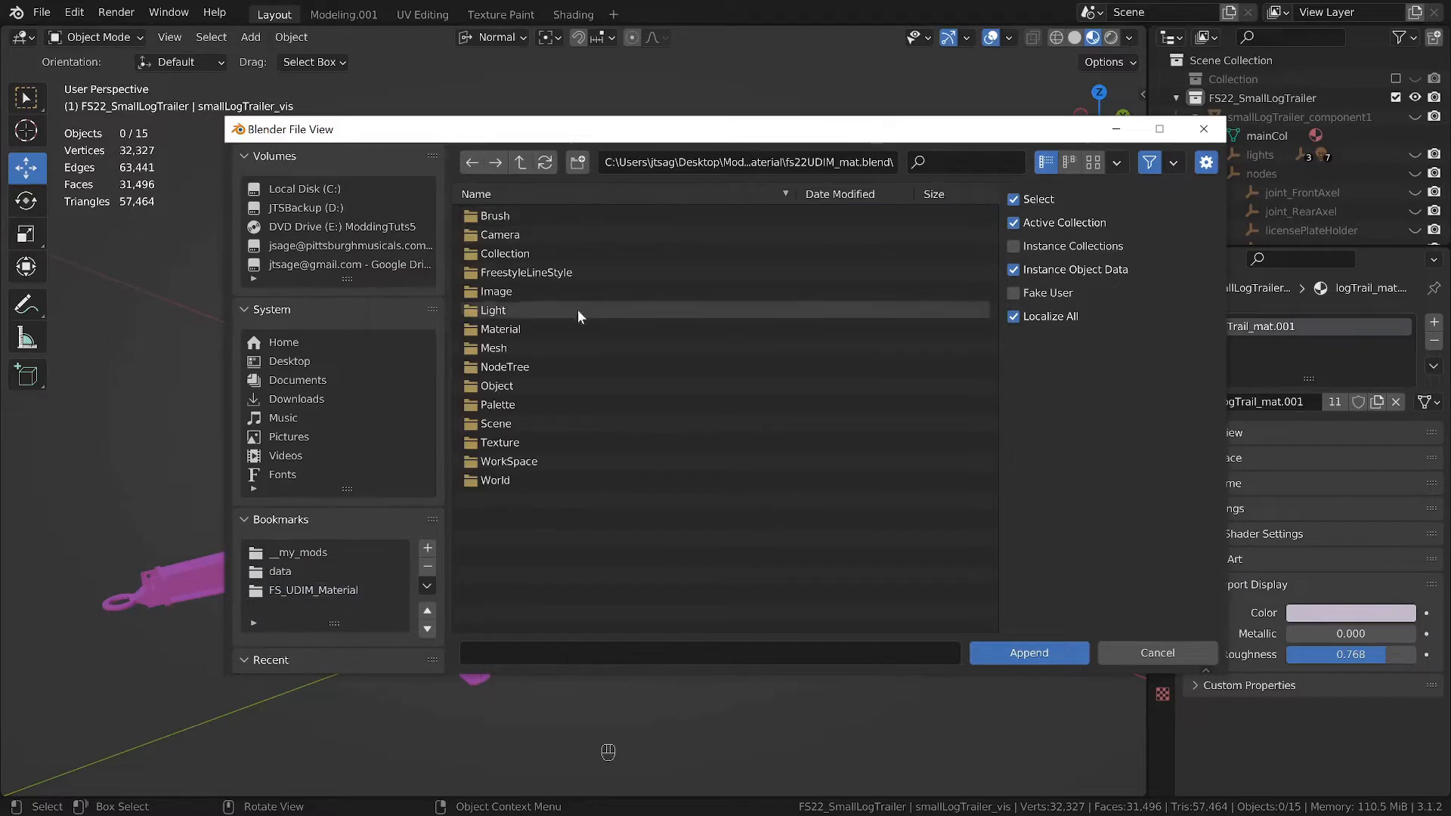
{"action": "double_click", "coordinate": [498, 329]}
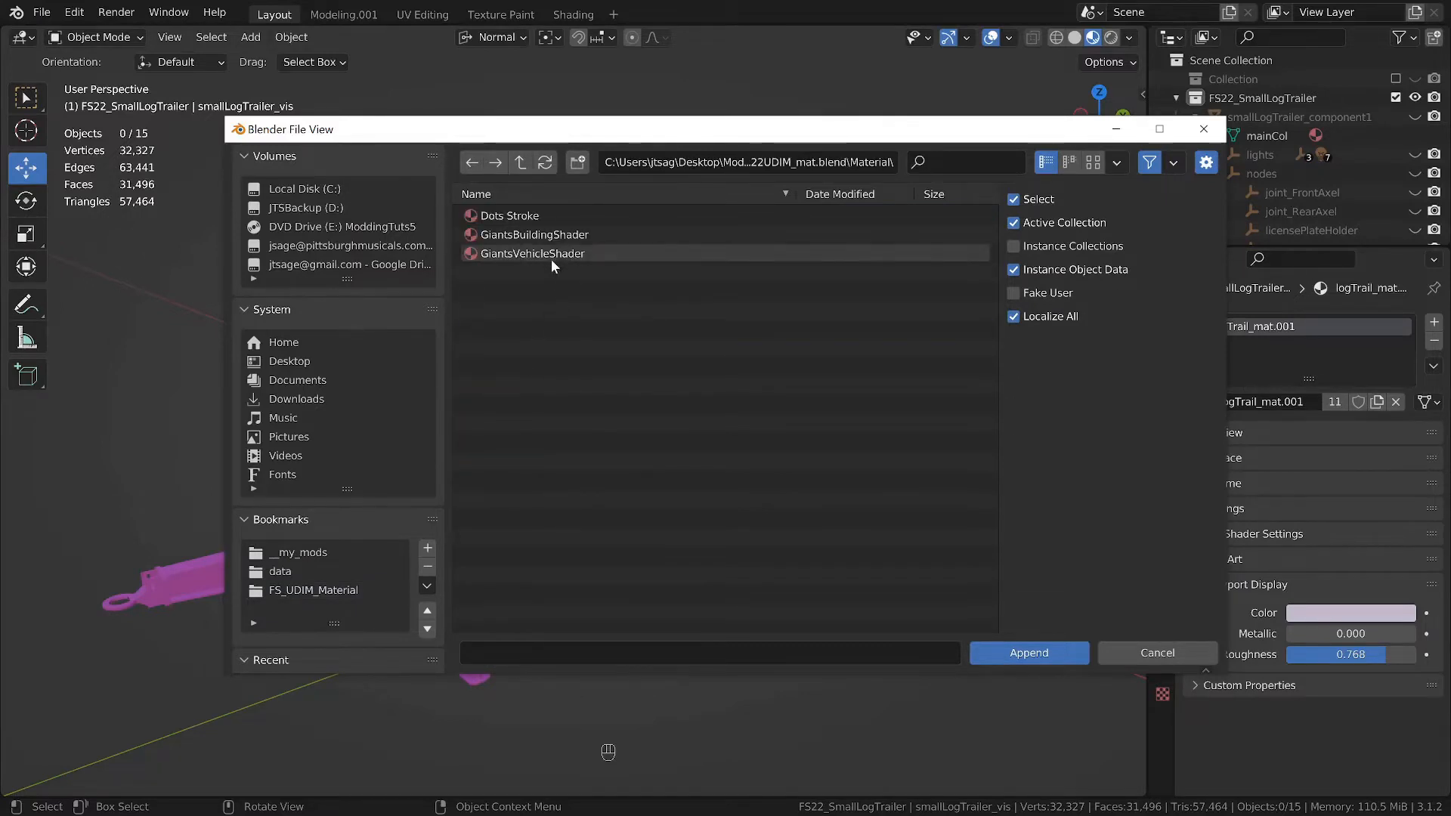
{"action": "left_click", "coordinate": [532, 252]}
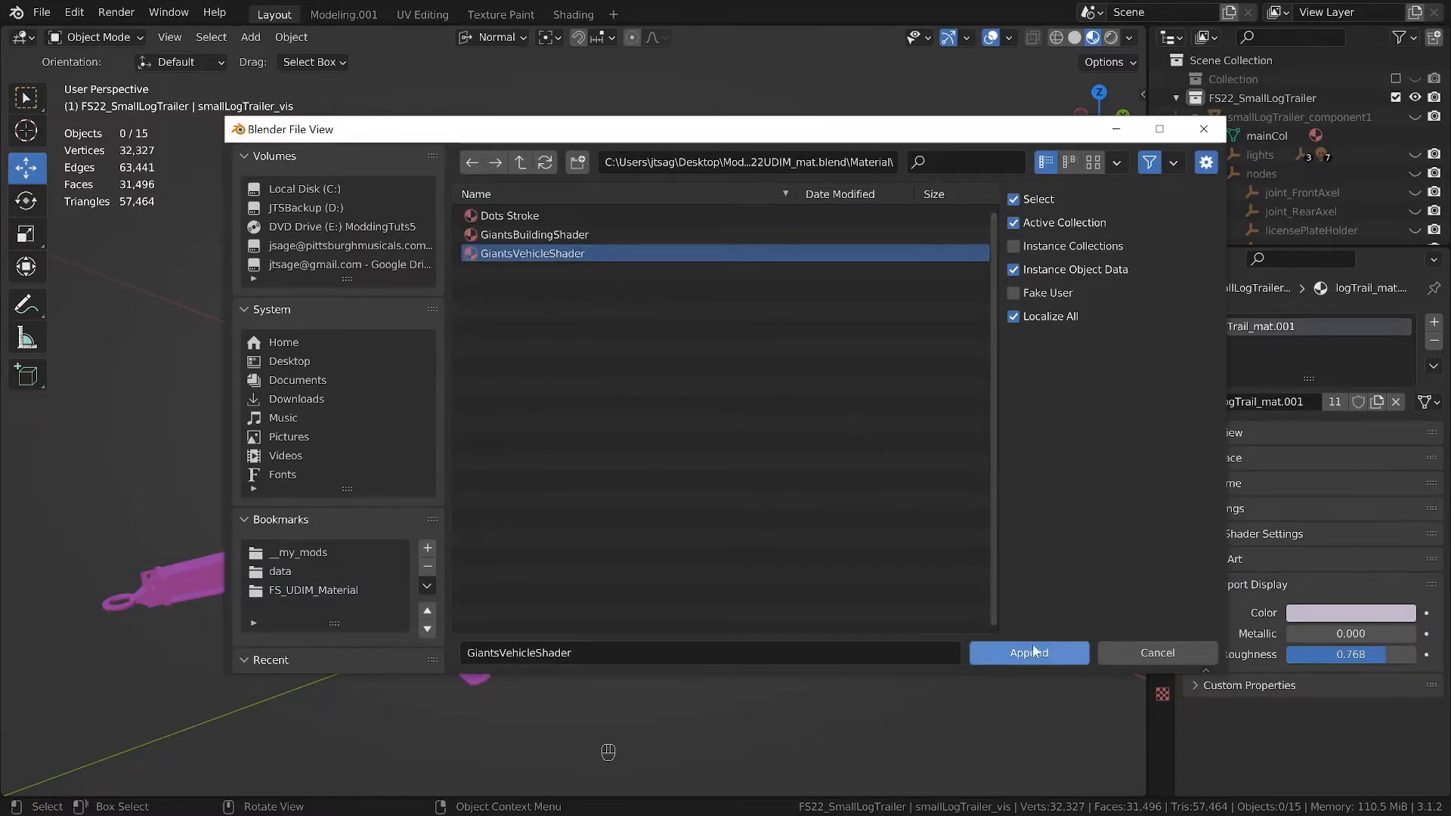
{"action": "left_click", "coordinate": [1027, 652]}
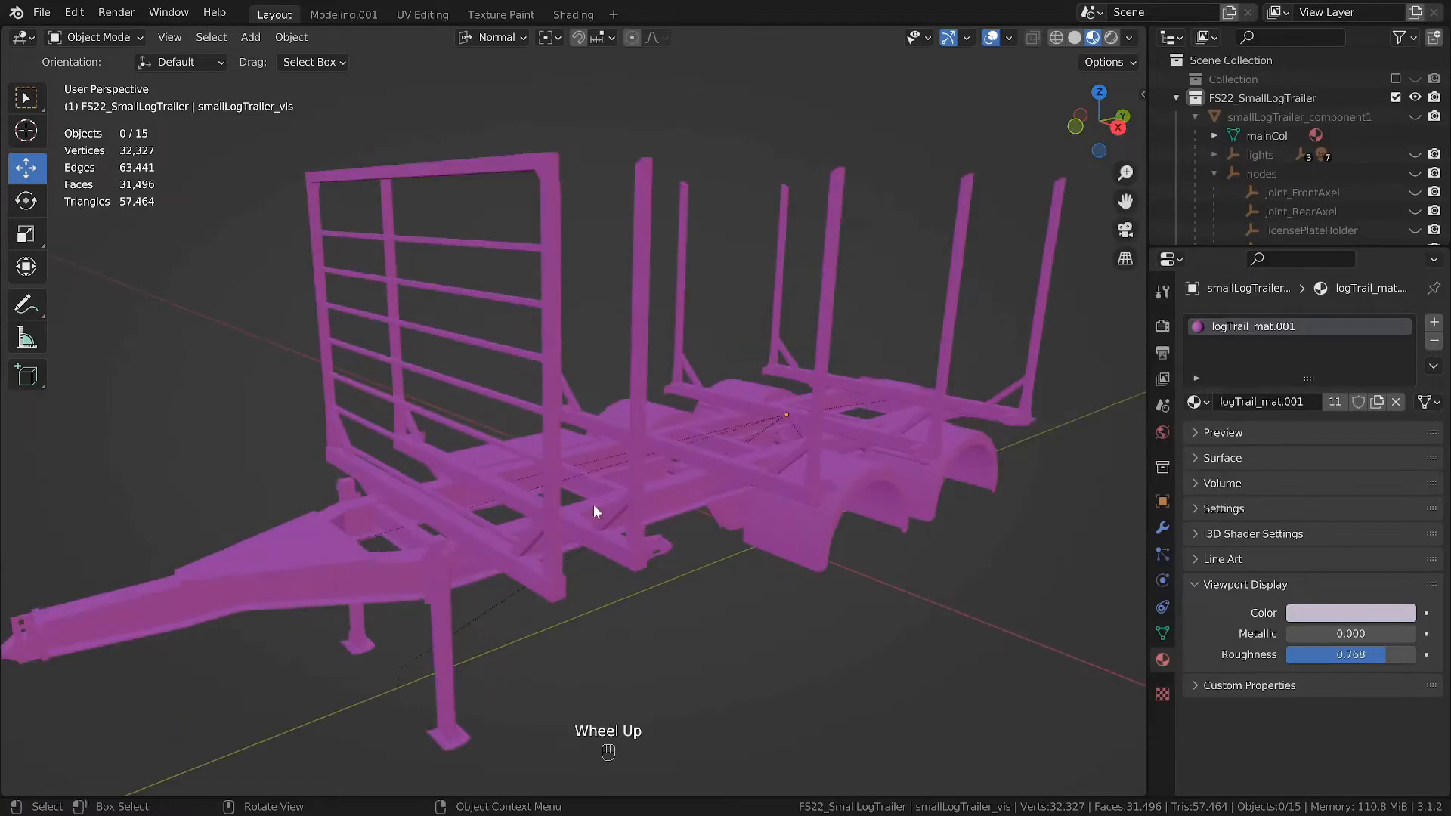
Step: Select one trailer part, then all parts linked by the logTrail_mat.001 material
{"action": "scroll", "scroll_direction": "up", "scroll_amount": 3}
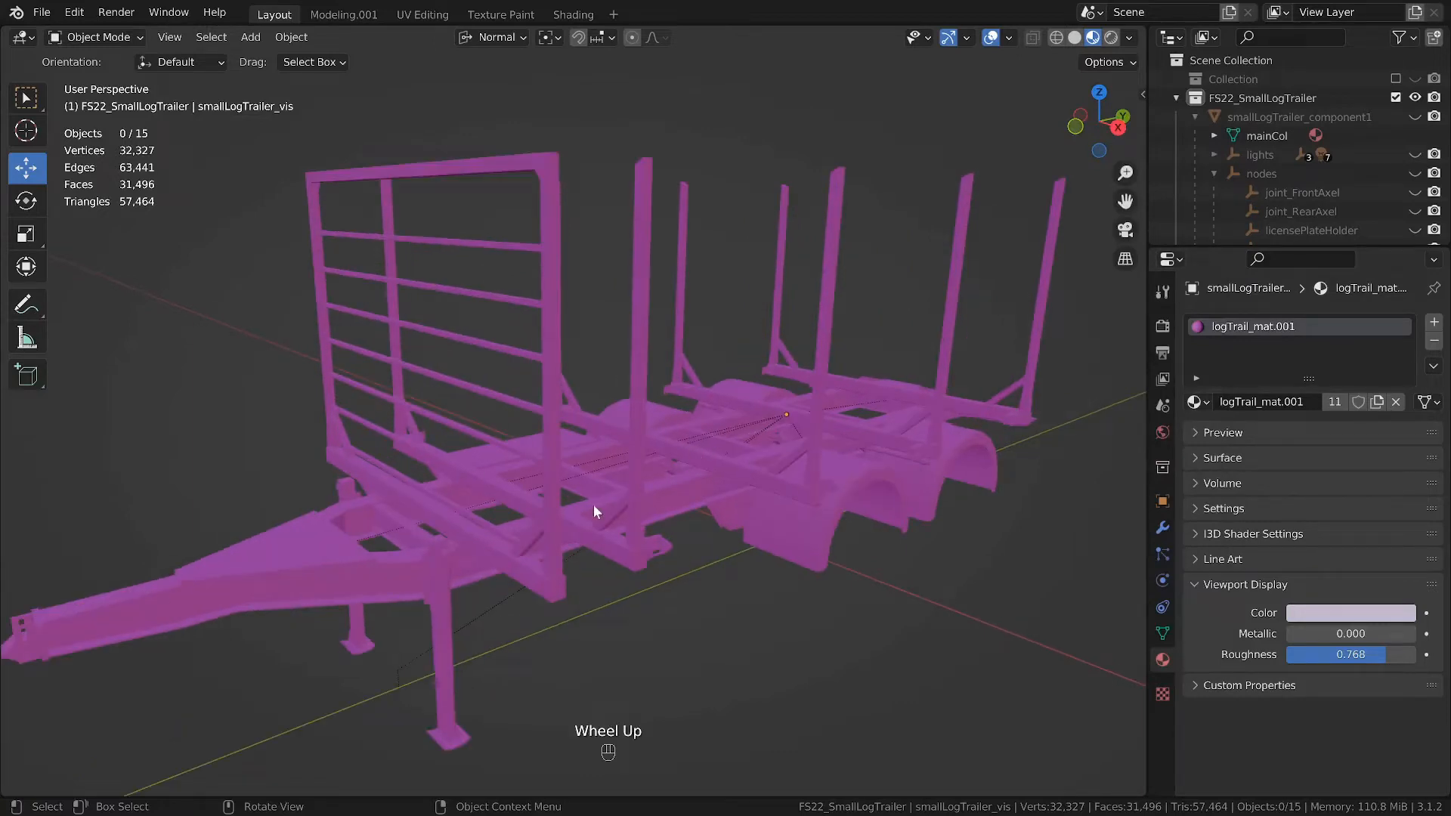
{"action": "scroll", "scroll_direction": "up", "scroll_amount": 3}
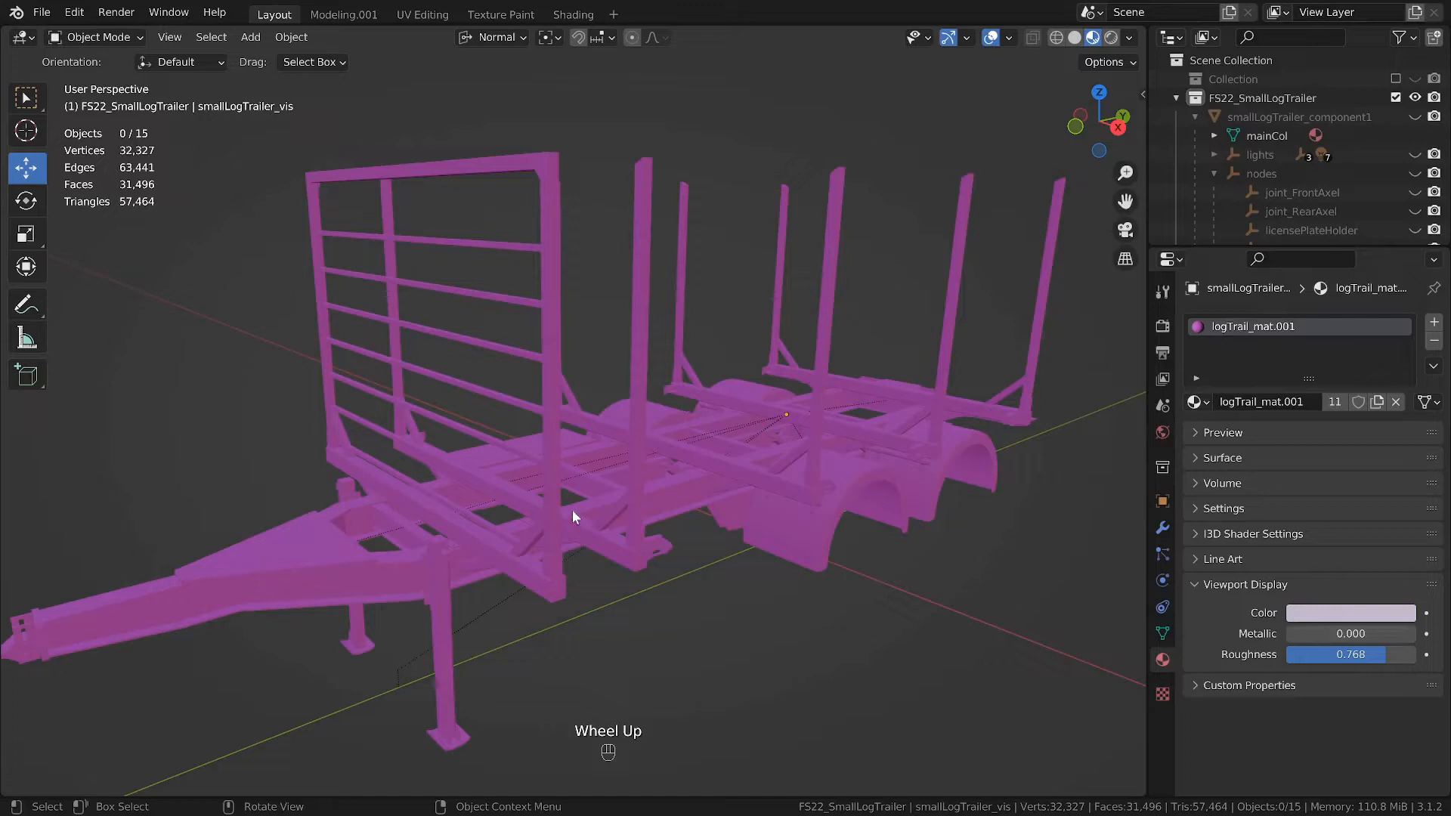
{"action": "left_click", "coordinate": [556, 523]}
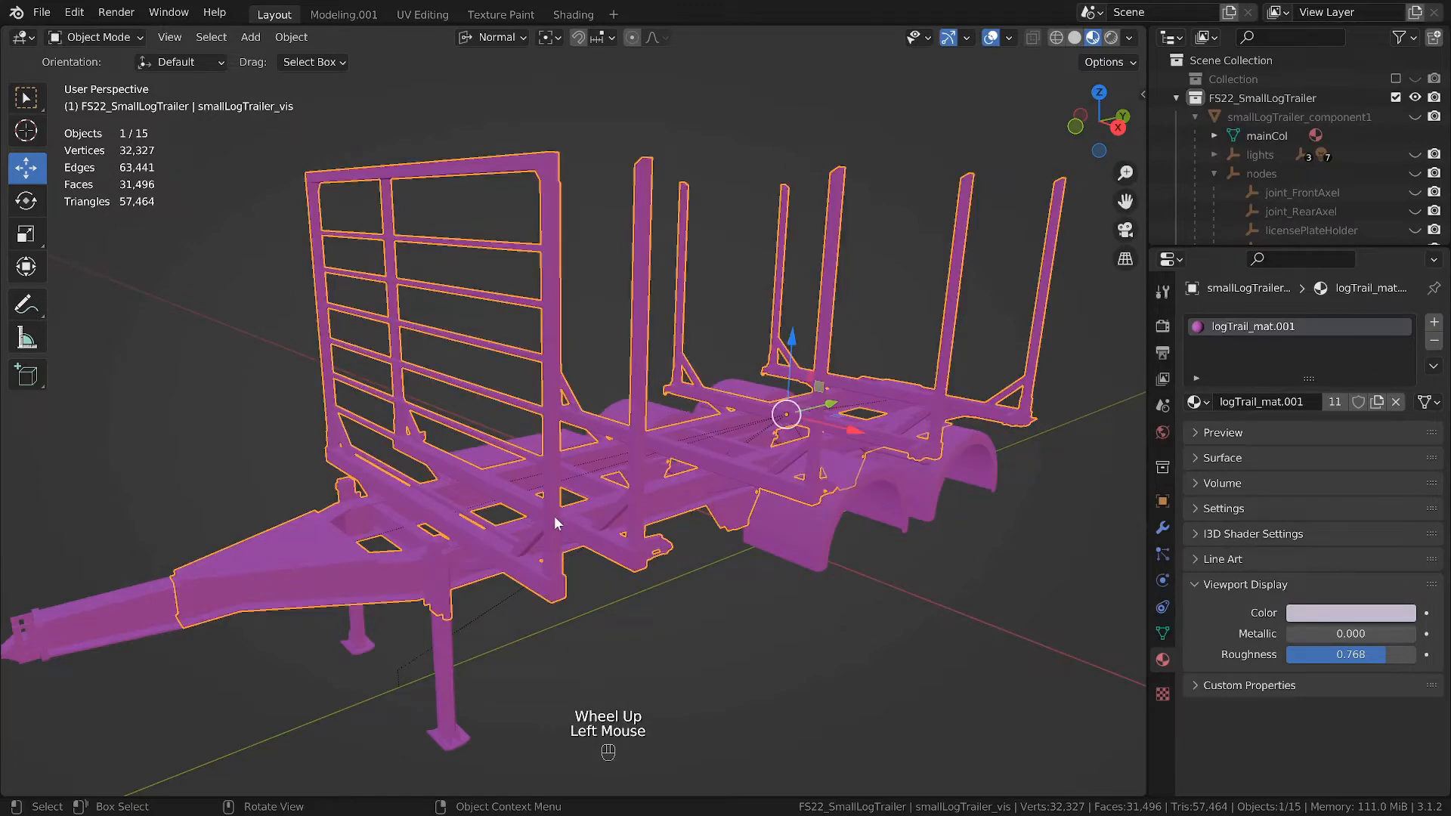
{"action": "key", "text": "shift"}
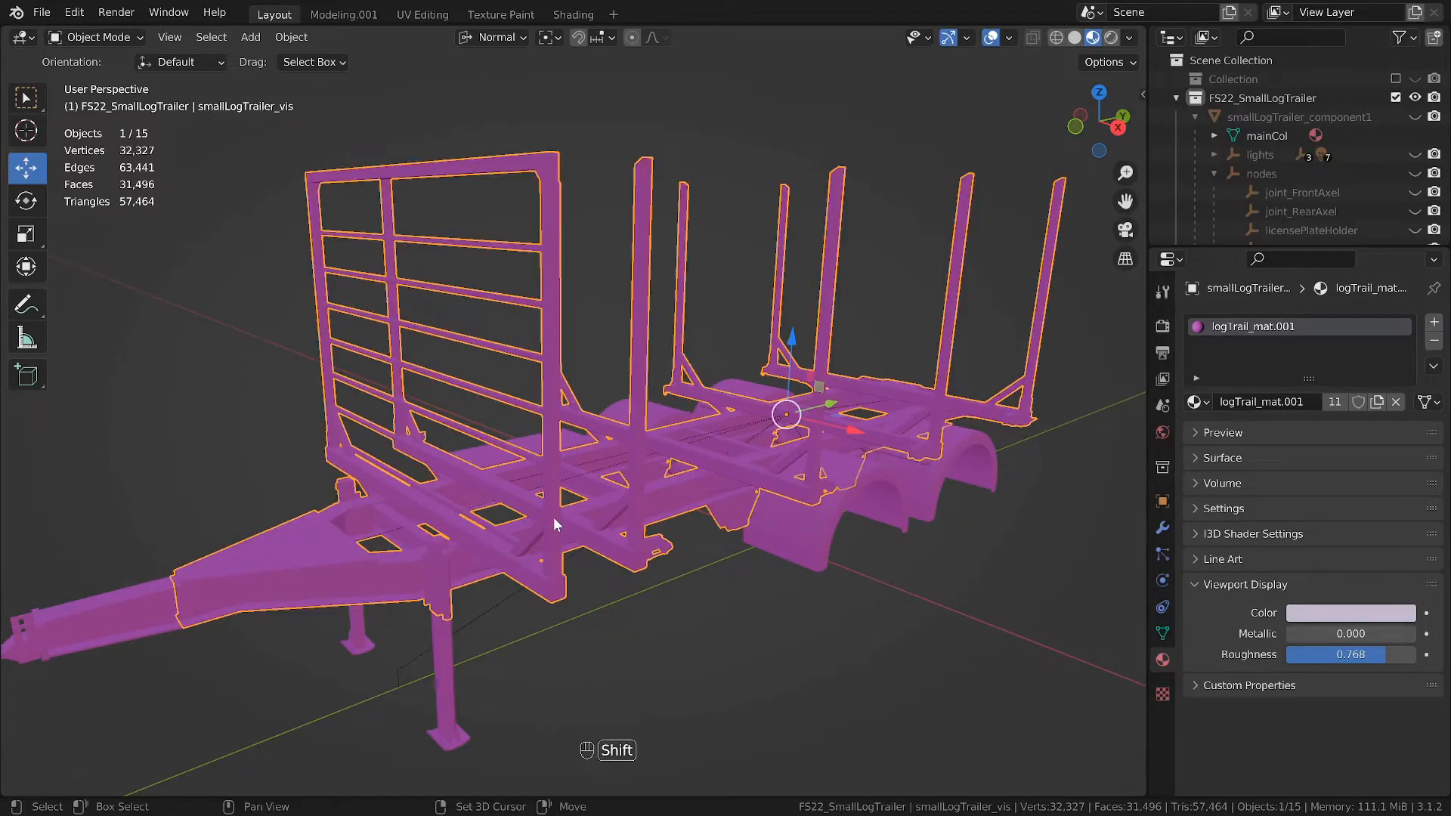
{"action": "key", "text": "shift+l"}
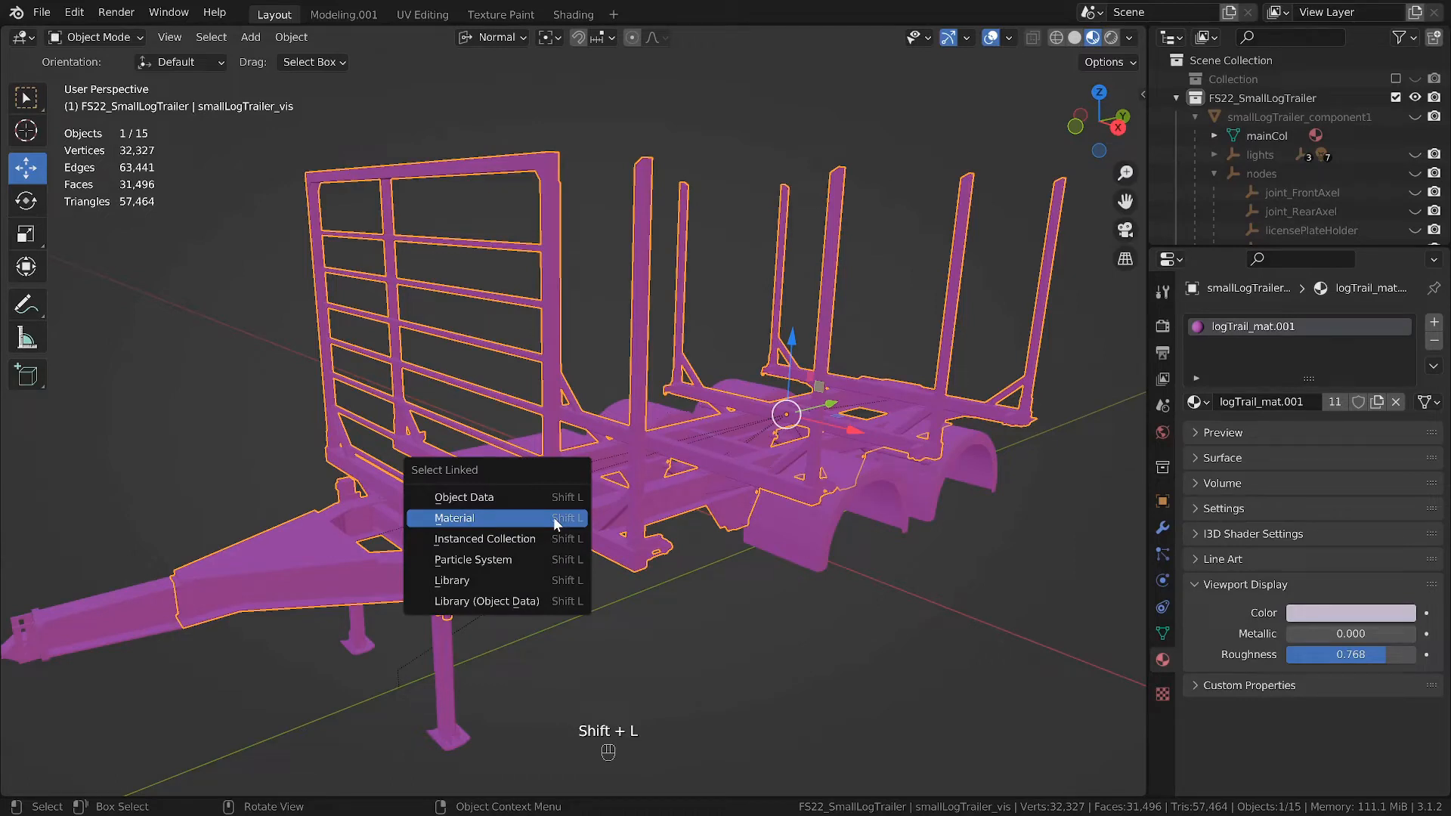
{"action": "left_click", "coordinate": [455, 517]}
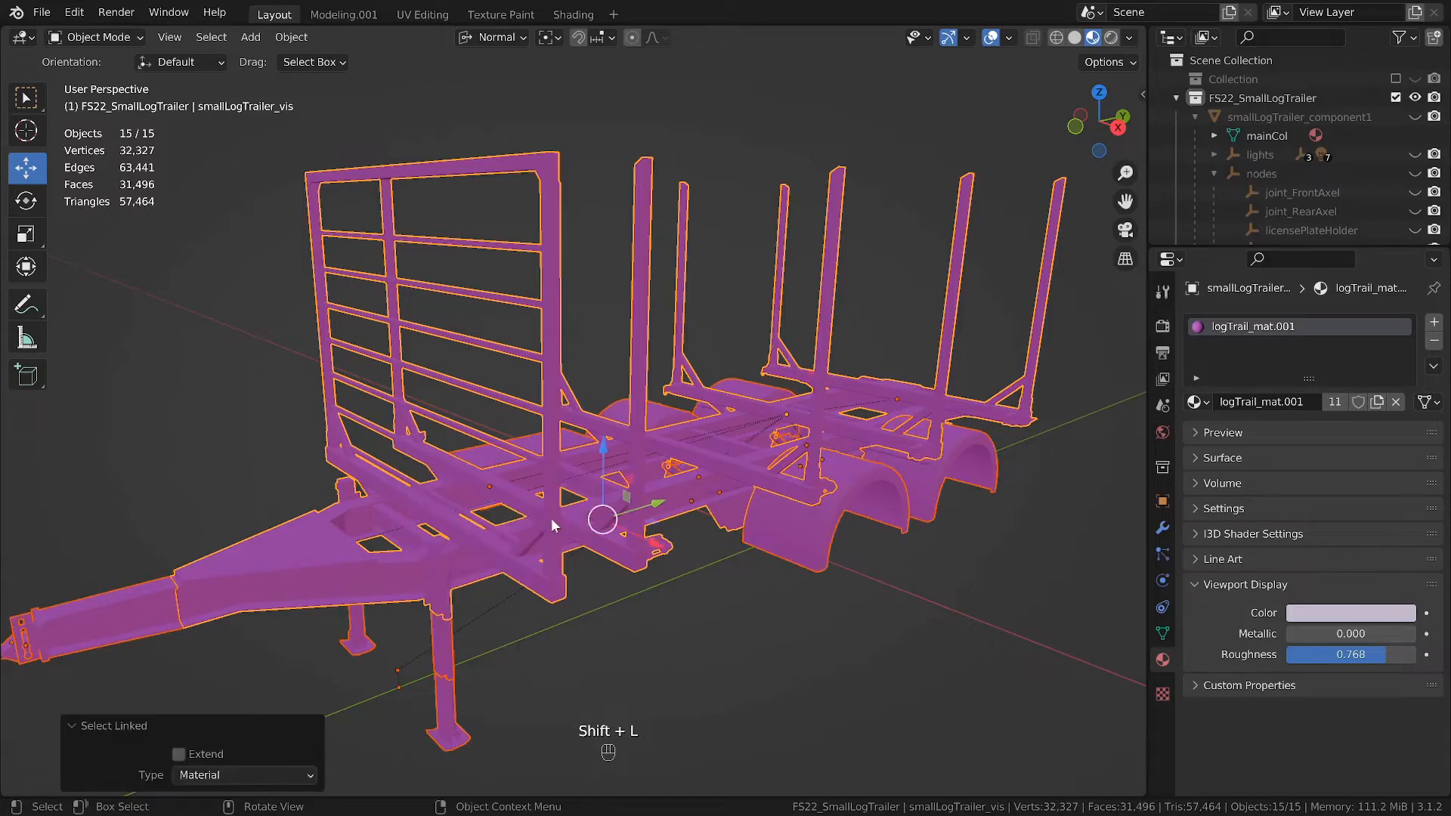
Step: Assign GiantsVehicleShader to all 15 selected parts via Material Utilities
{"action": "right_click", "coordinate": [556, 526]}
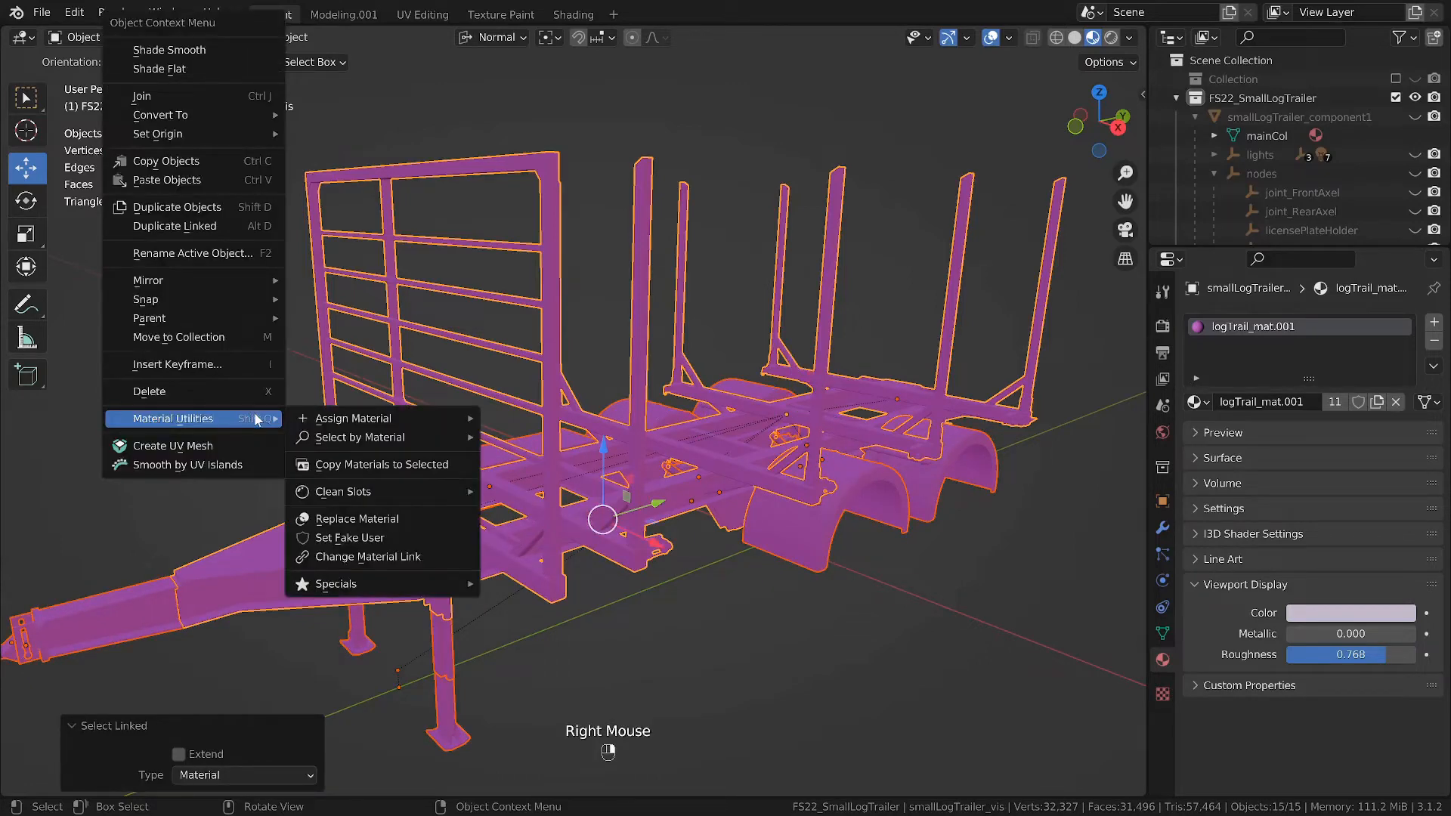
{"action": "mouse_move", "coordinate": [236, 418]}
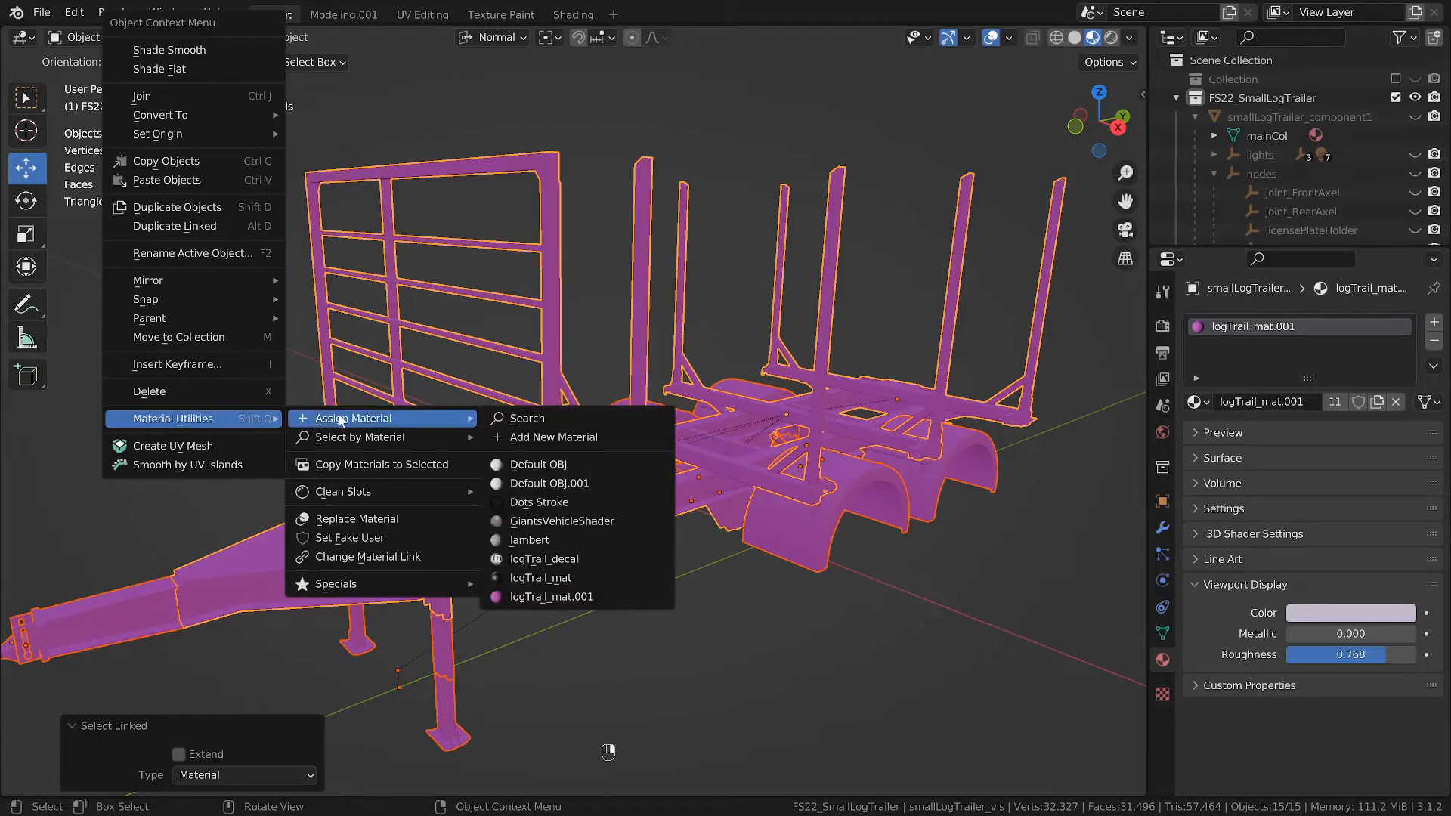
{"action": "mouse_move", "coordinate": [561, 521]}
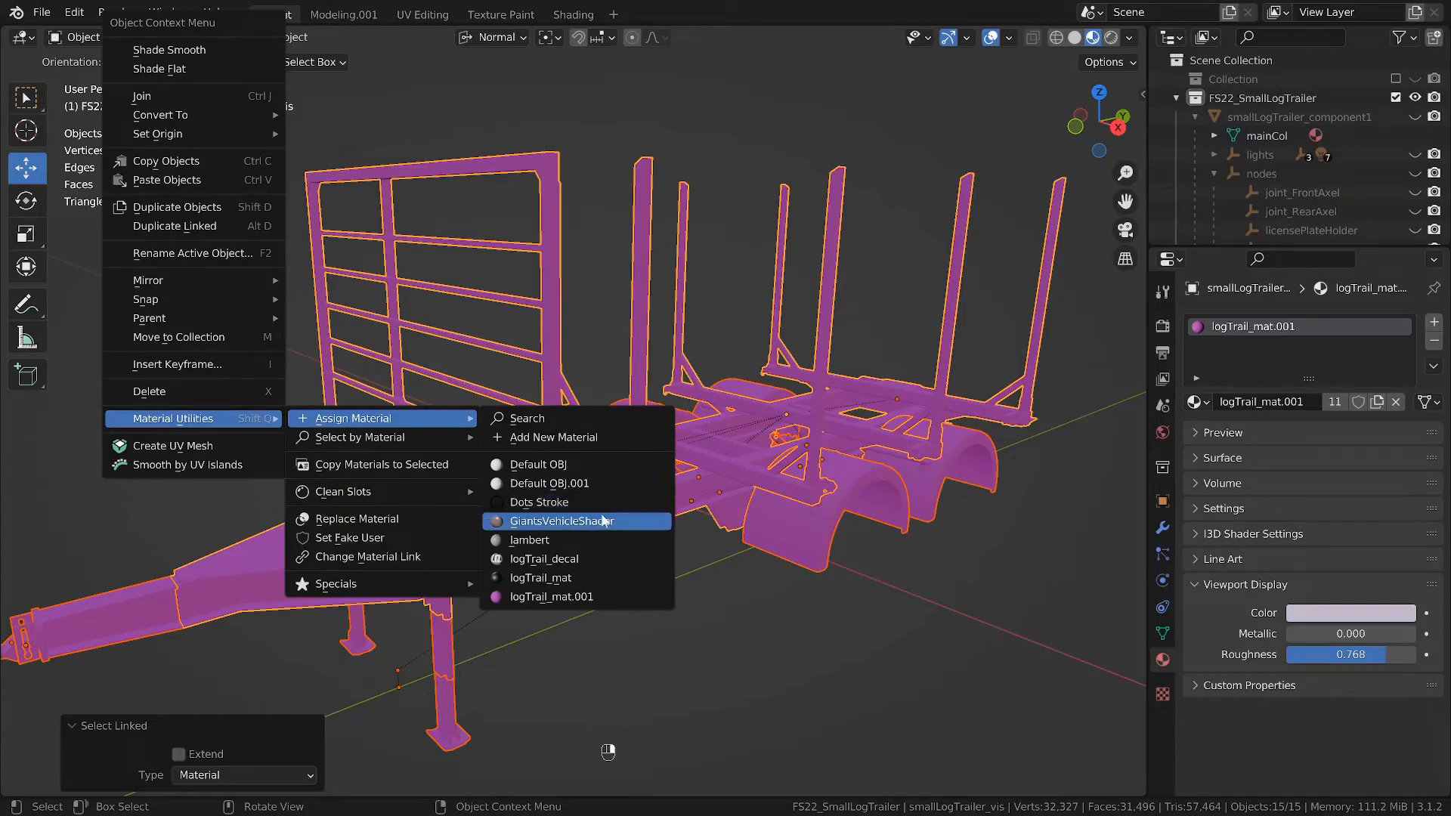
{"action": "left_click", "coordinate": [560, 521]}
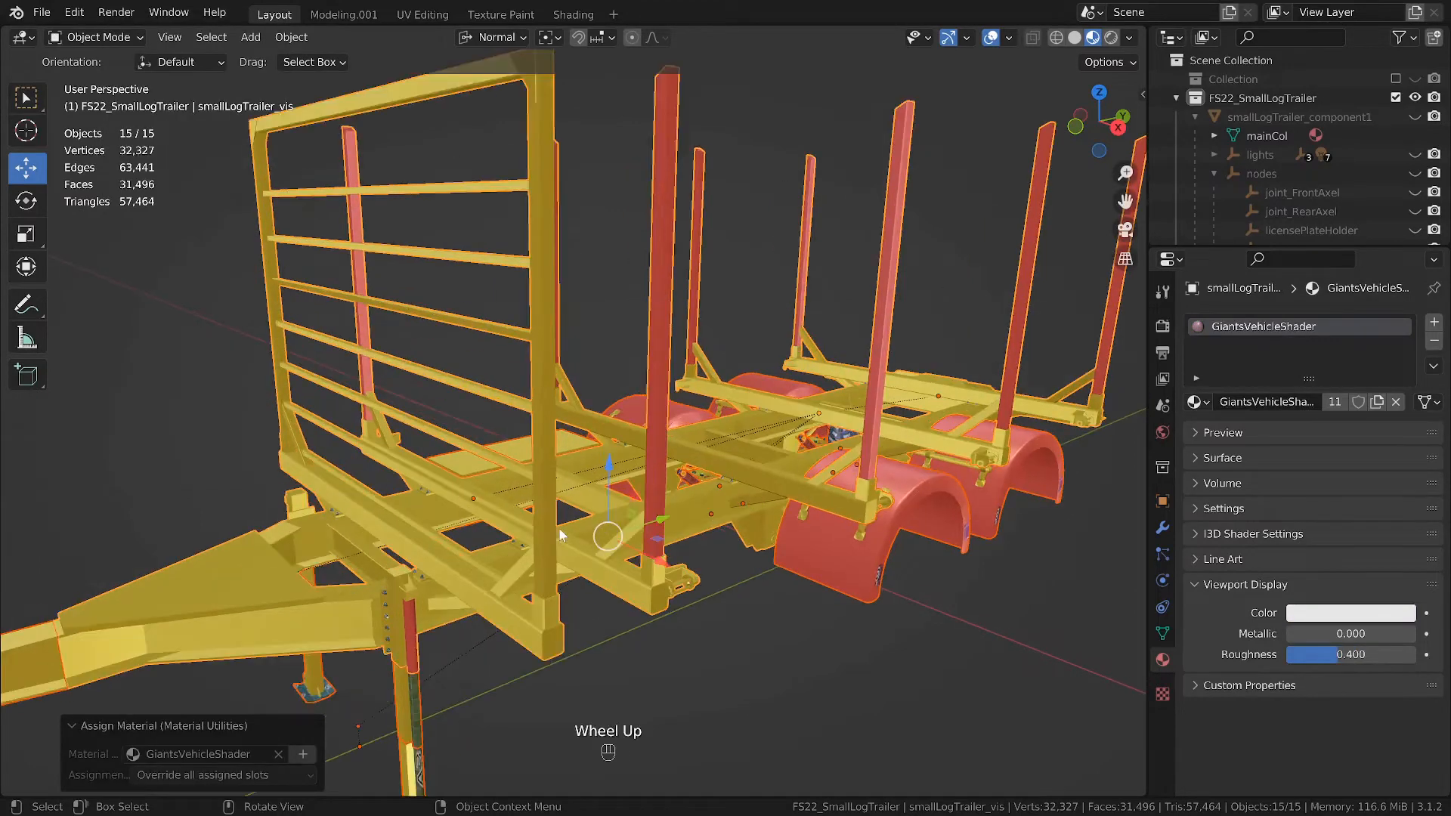
{"action": "scroll", "scroll_direction": "up", "scroll_amount": 3}
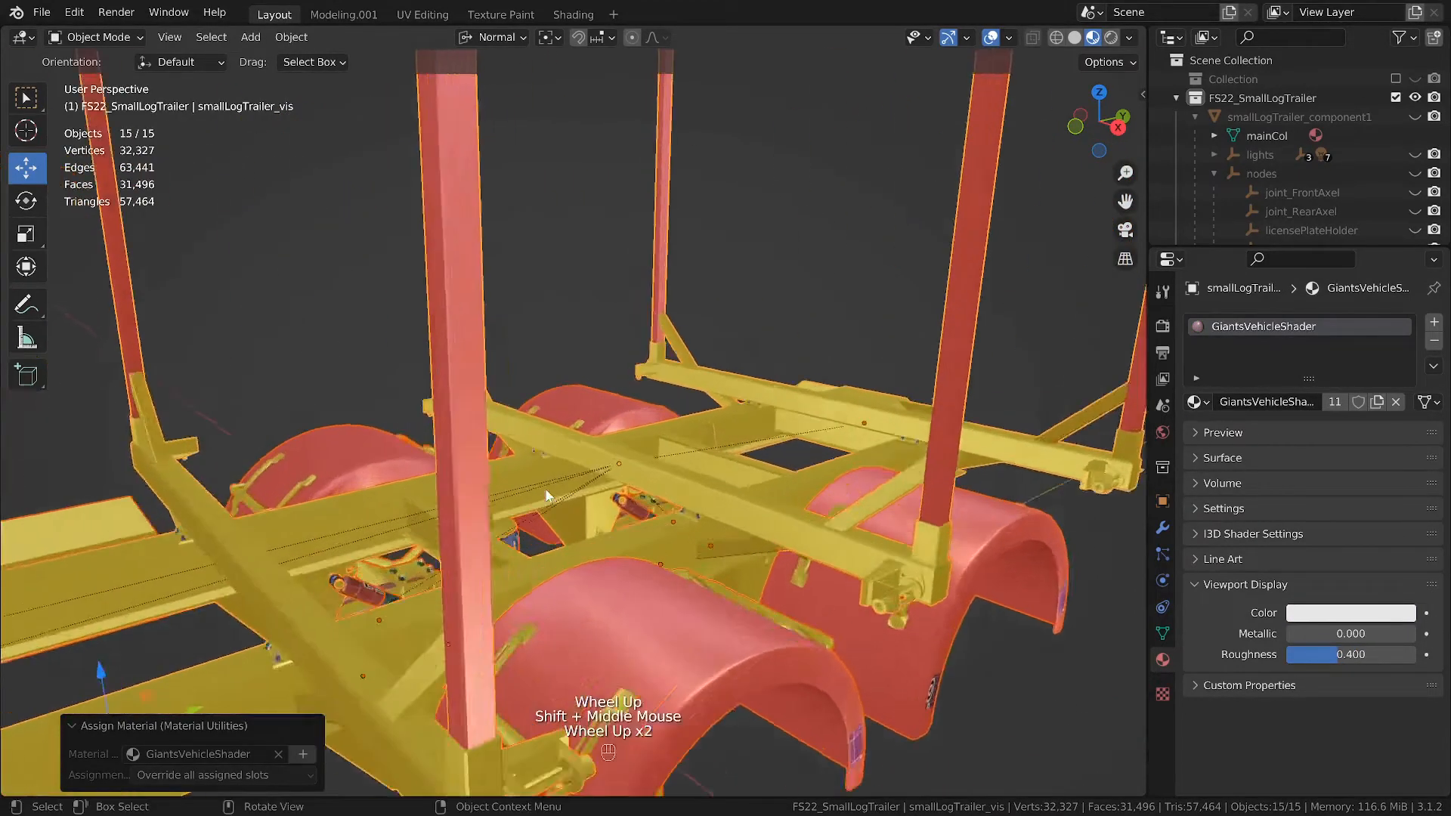
{"action": "scroll", "scroll_direction": "up", "scroll_amount": 3}
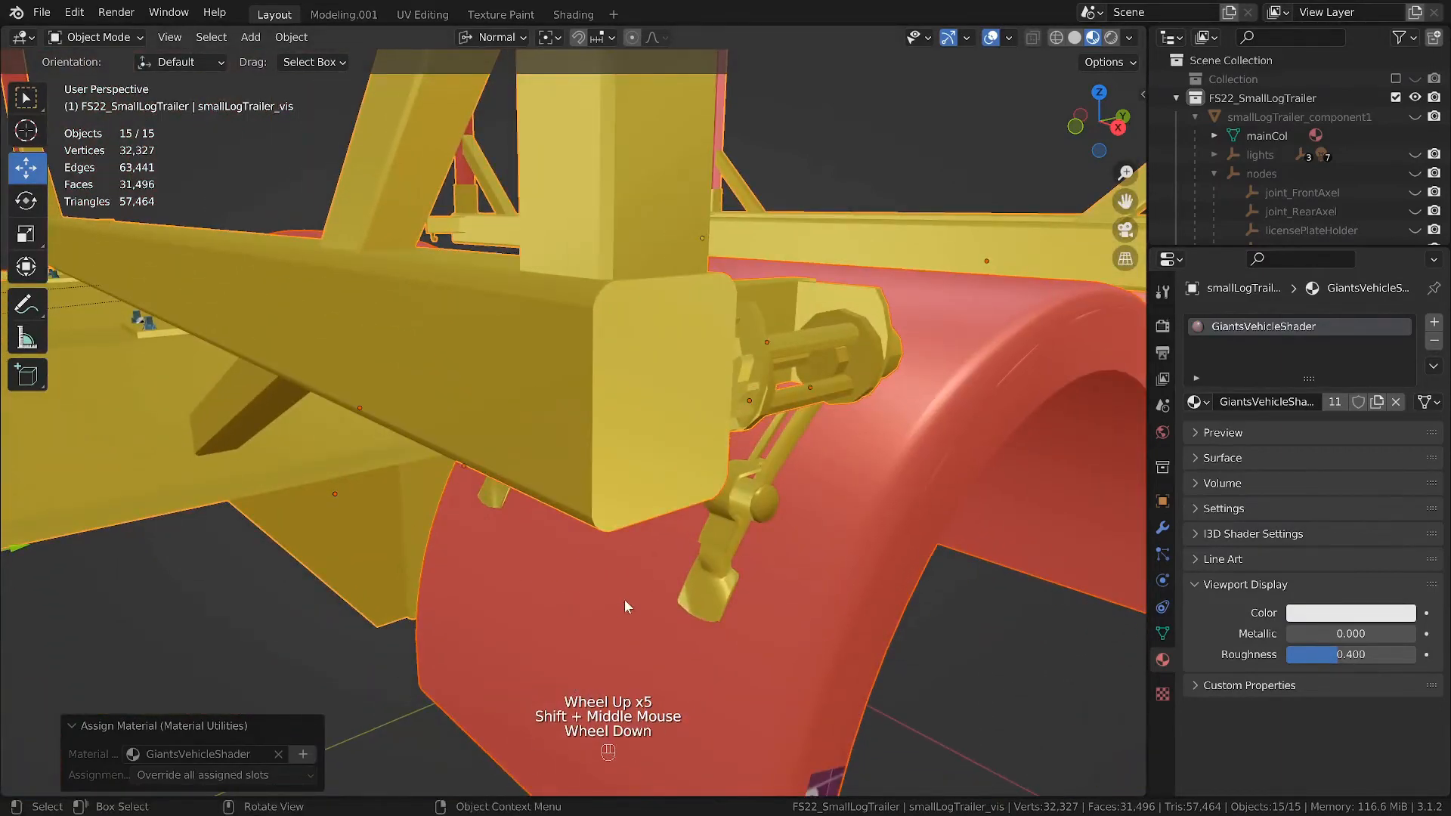
{"action": "scroll", "scroll_direction": "down", "scroll_amount": 3}
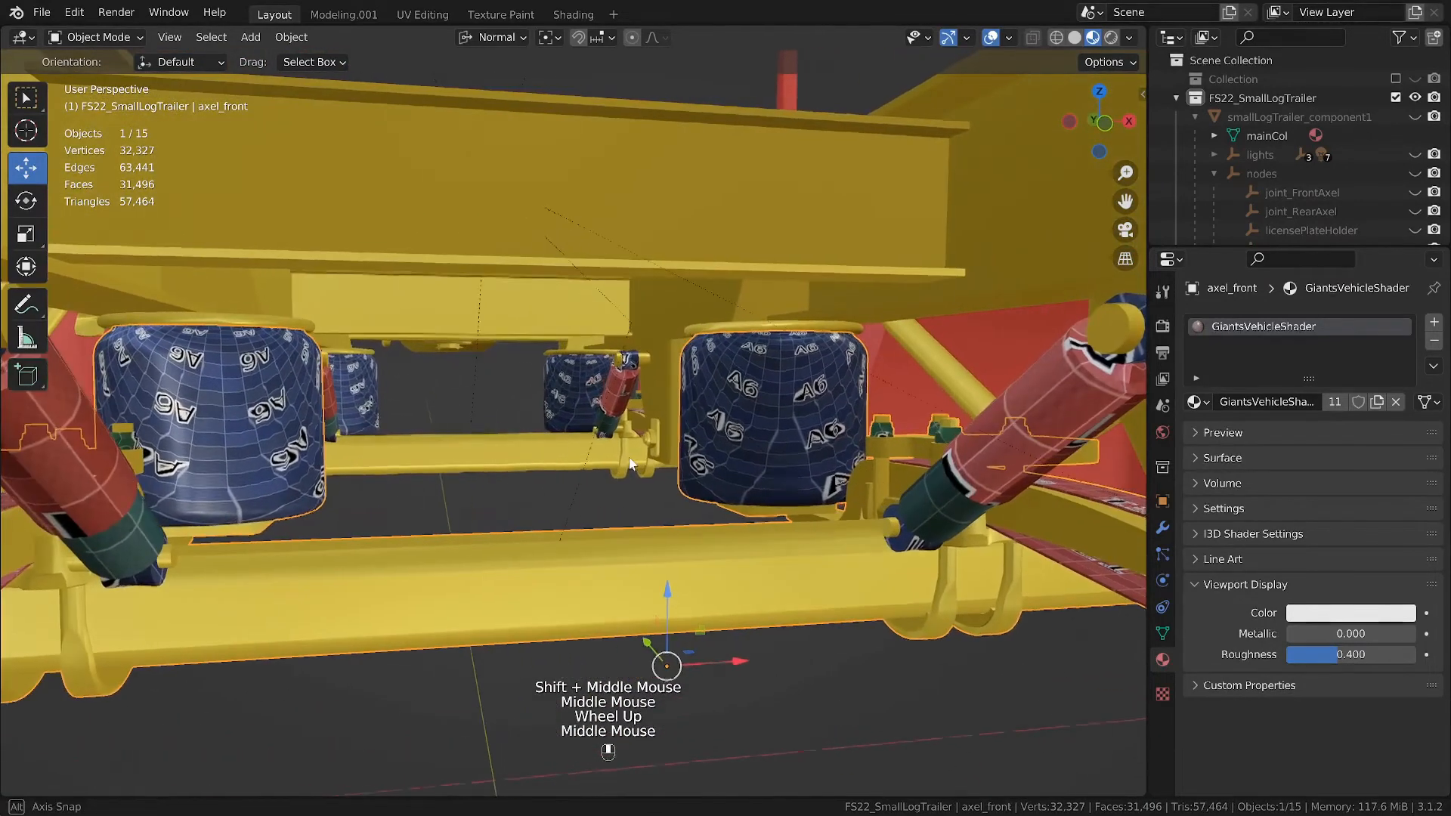
{"action": "scroll", "scroll_direction": "up", "scroll_amount": 3}
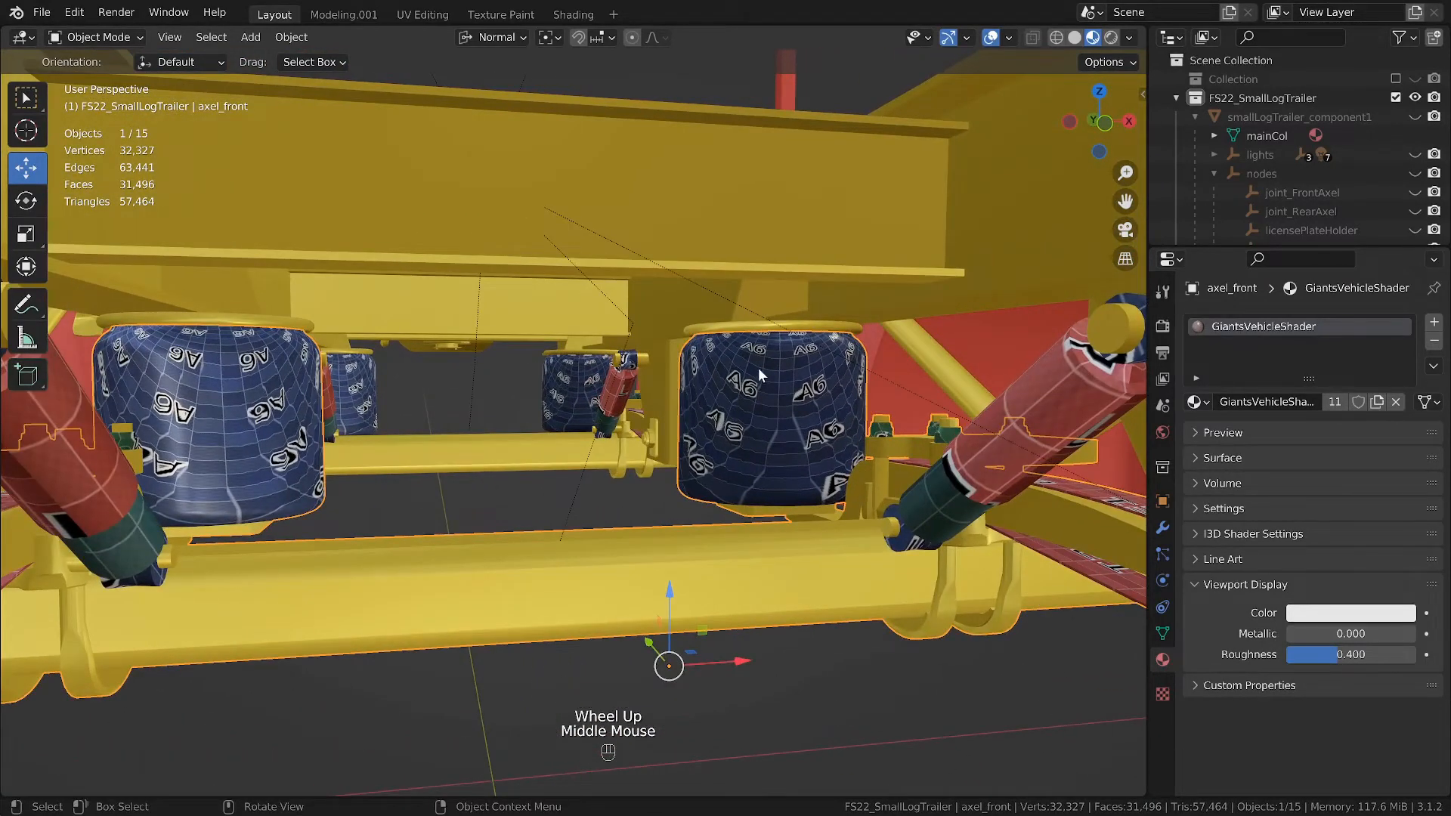
{"action": "scroll", "scroll_direction": "up", "scroll_amount": 3}
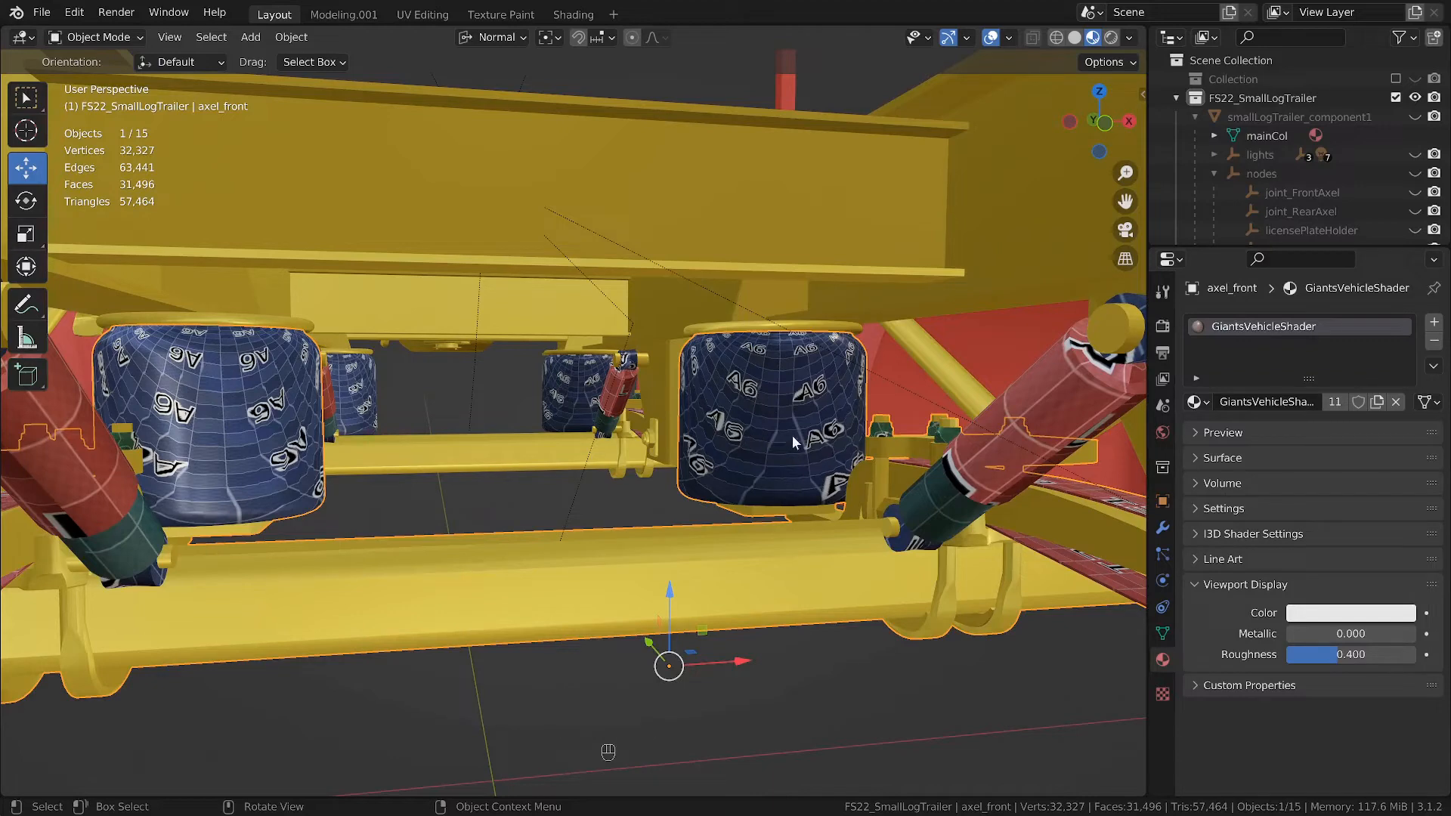
{"action": "mouse_move", "coordinate": [1201, 470]}
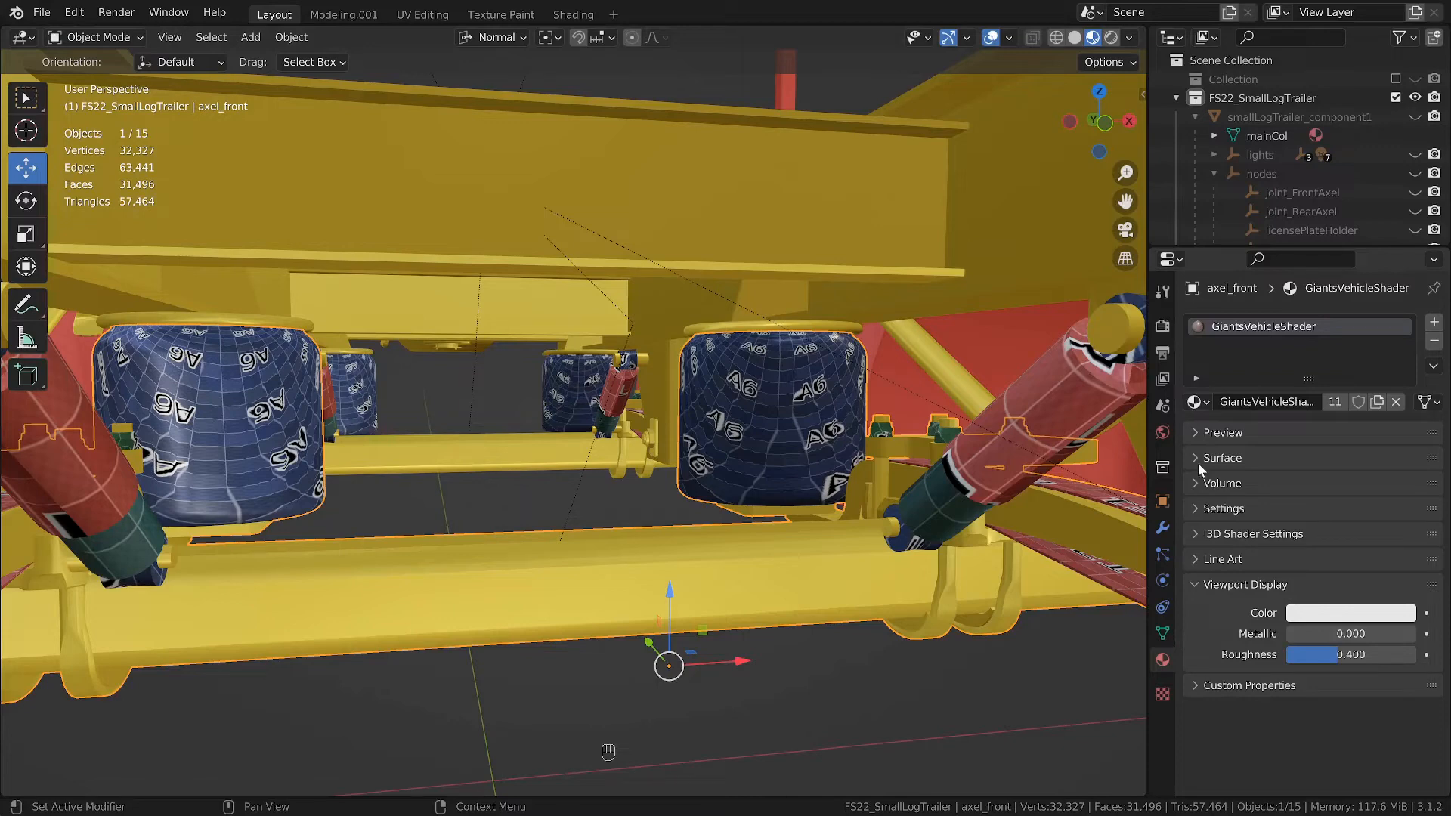
Step: Set the shader's UDIM Tile Scale to 200 and zoom to view the finer pattern
{"action": "left_click", "coordinate": [1222, 457]}
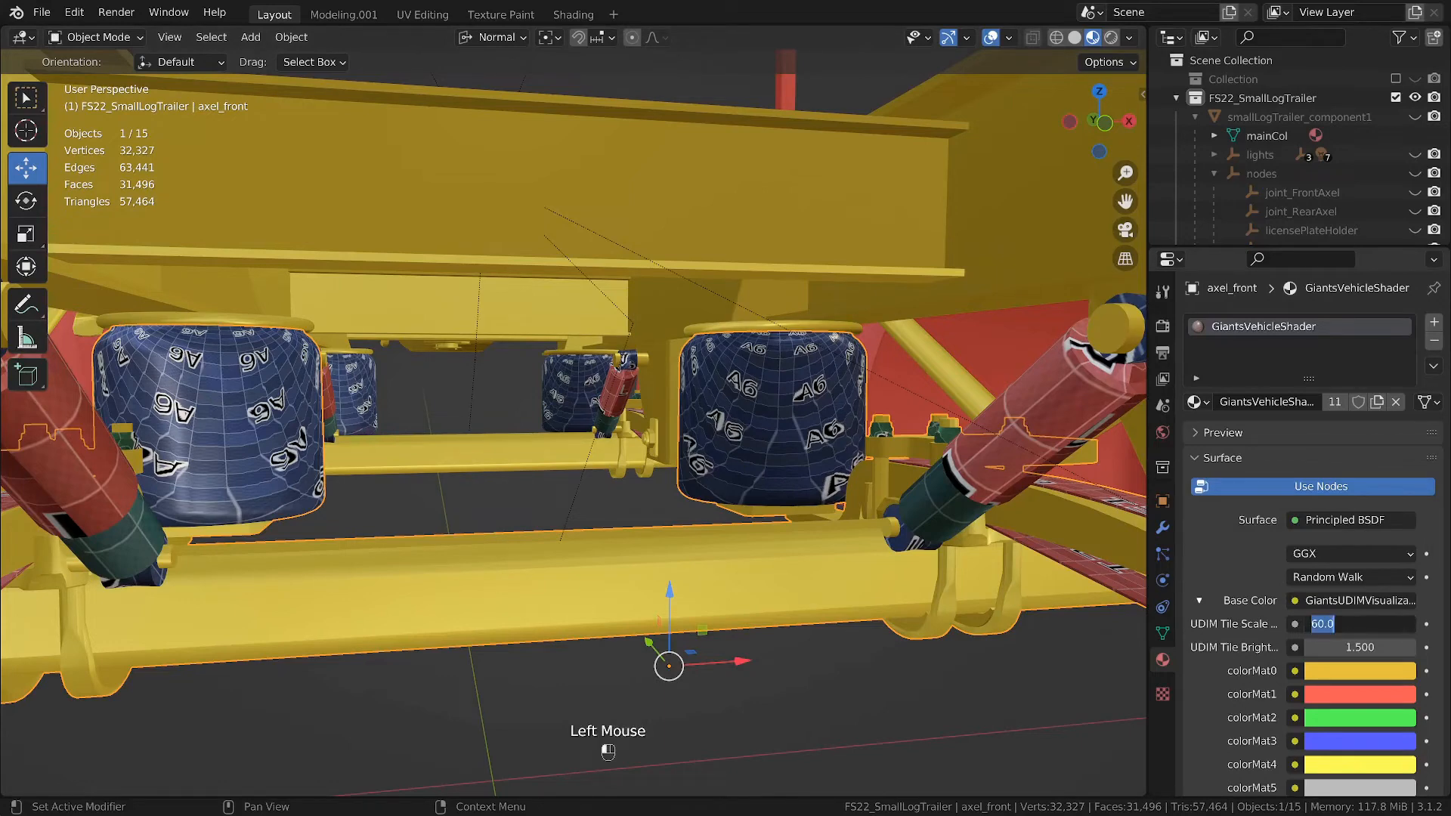
{"action": "type", "text": "200"}
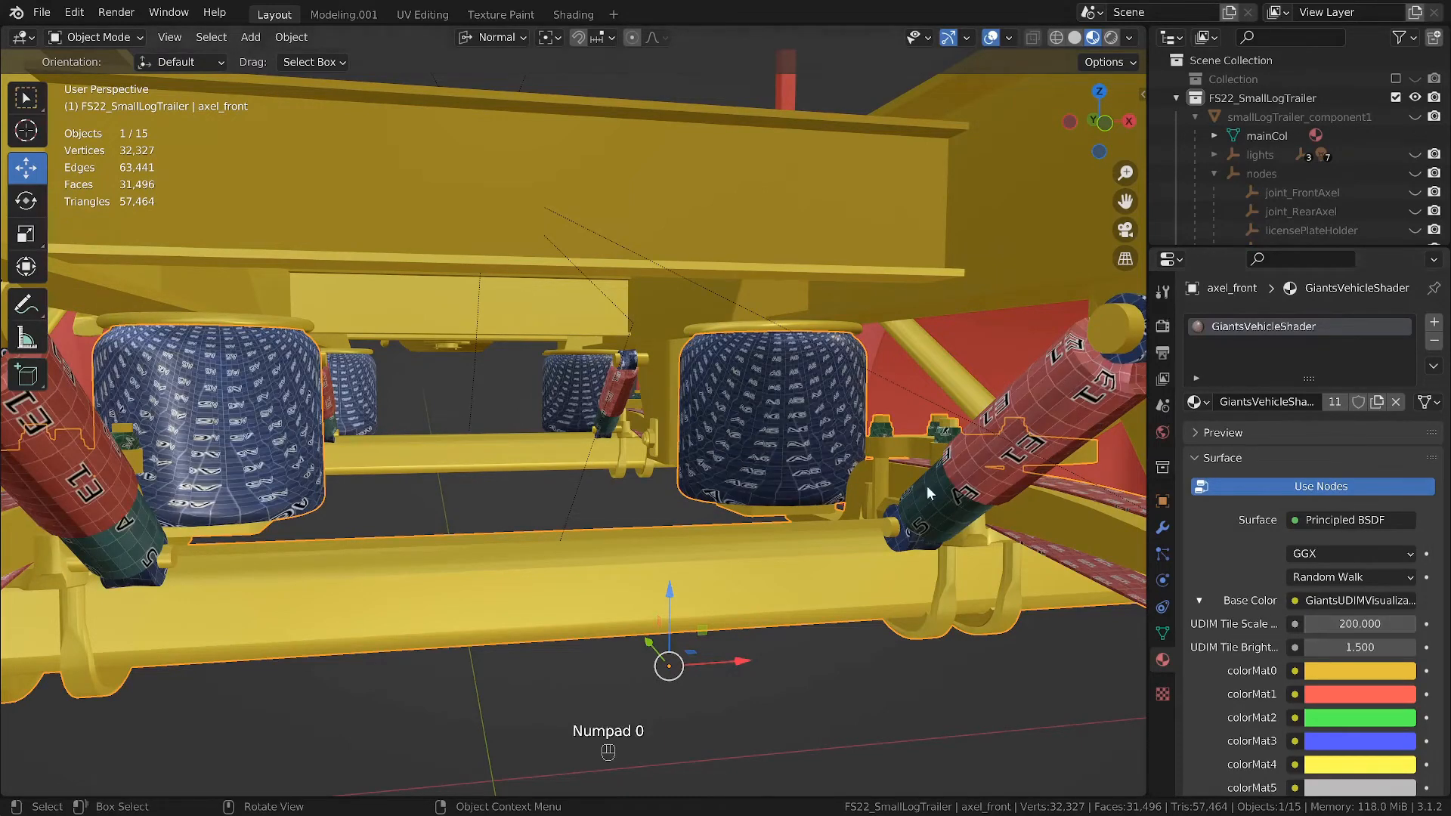
{"action": "scroll", "scroll_direction": "up", "scroll_amount": 3}
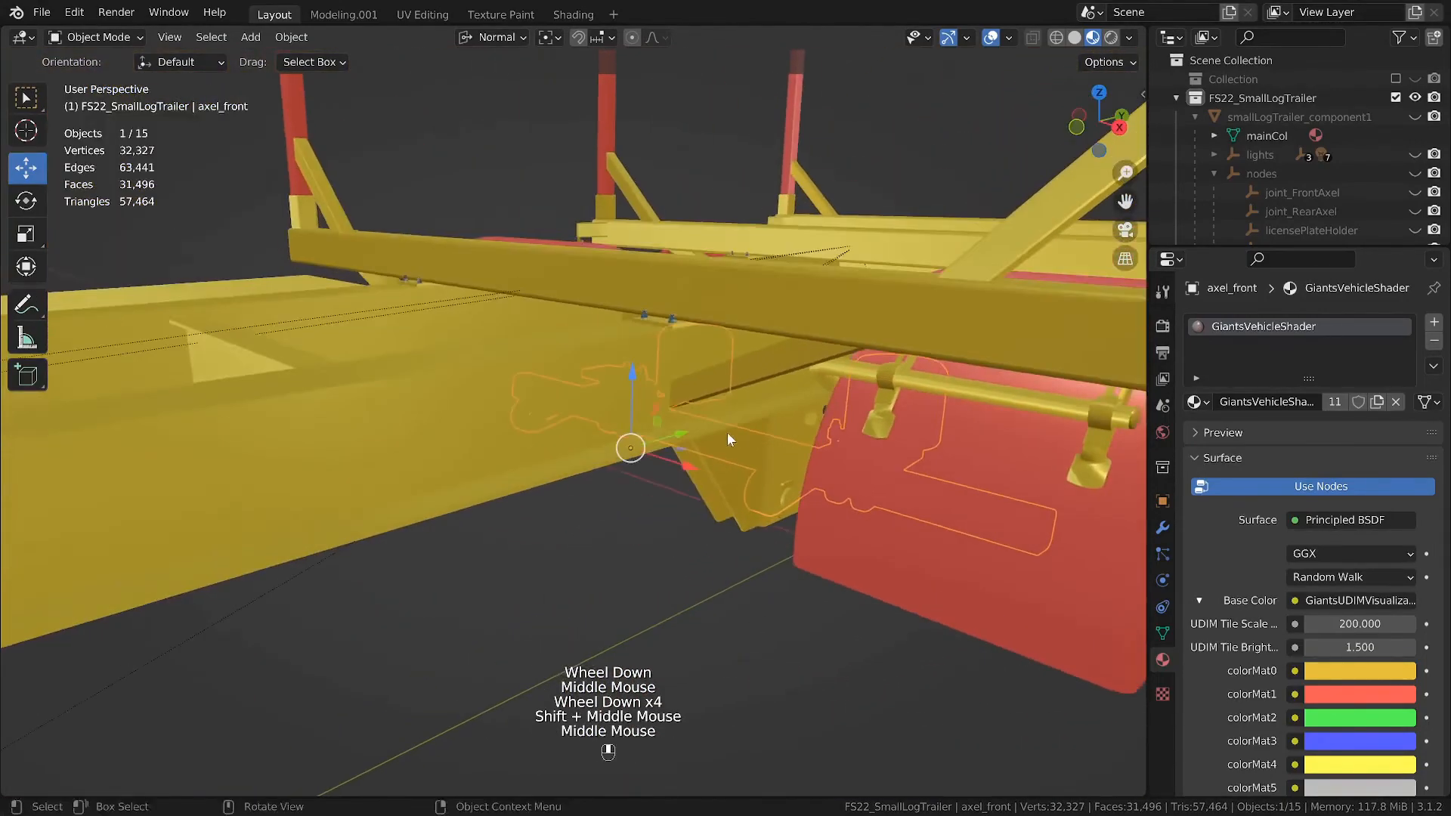
{"action": "scroll", "scroll_direction": "up", "scroll_amount": 3}
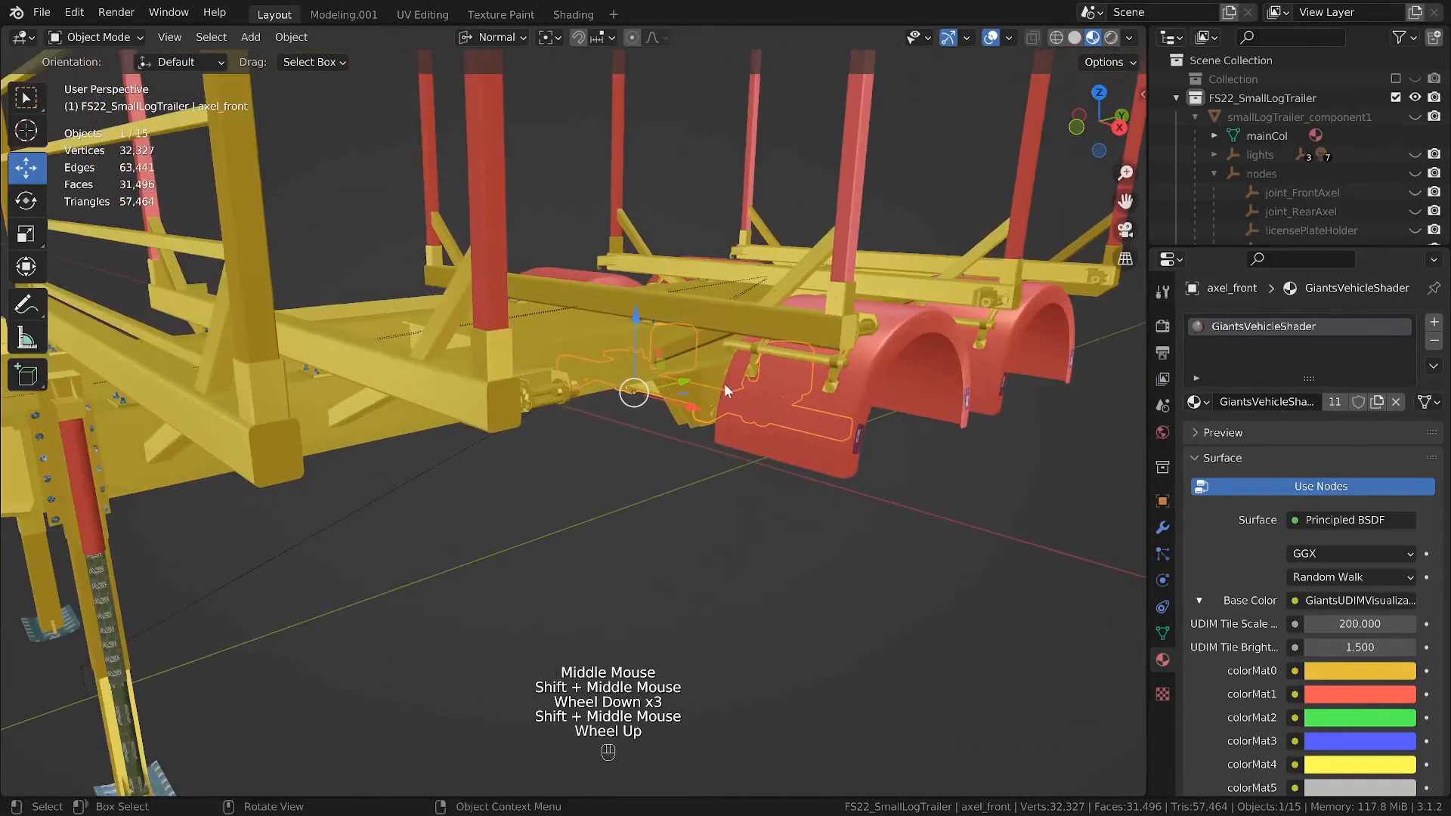